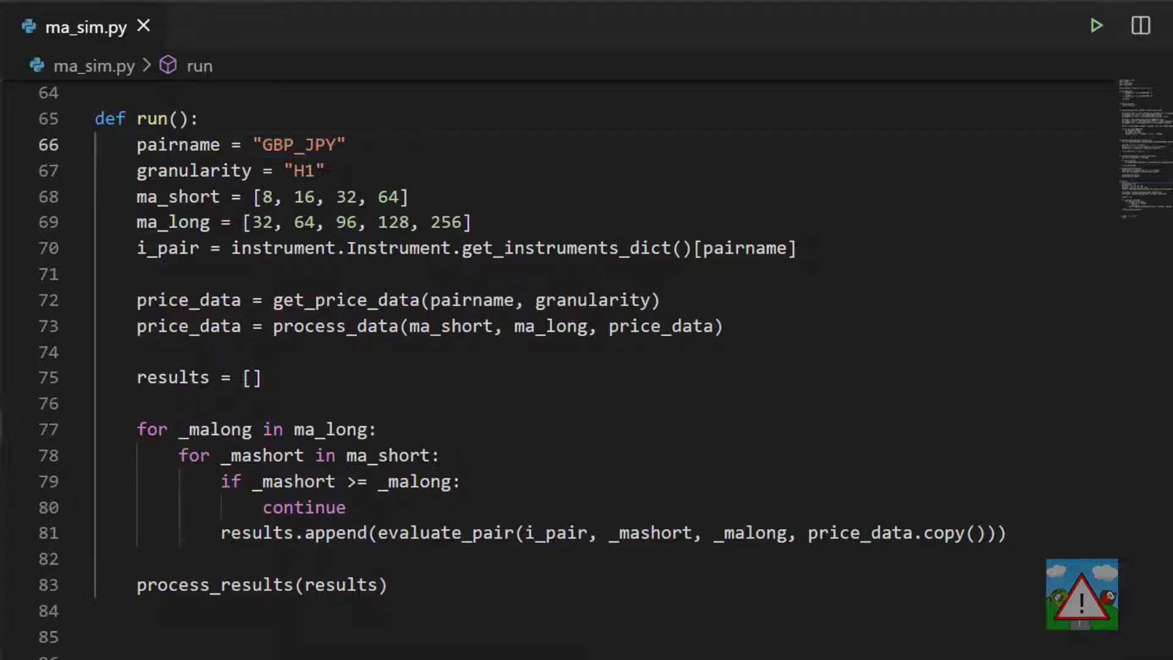
Set currencies = "GBP,EUR,USD,CAD,JPY,NZD,CHF" in run(), dropping the example pair comment, and save.
double_click(179, 145)
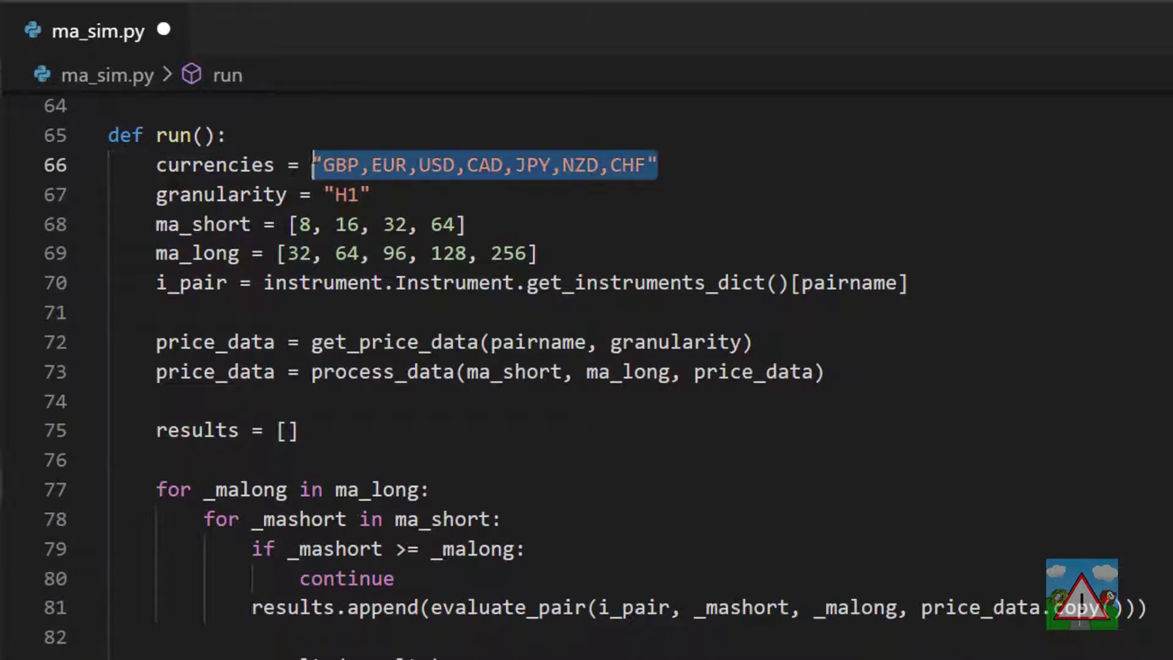
double_click(436, 165)
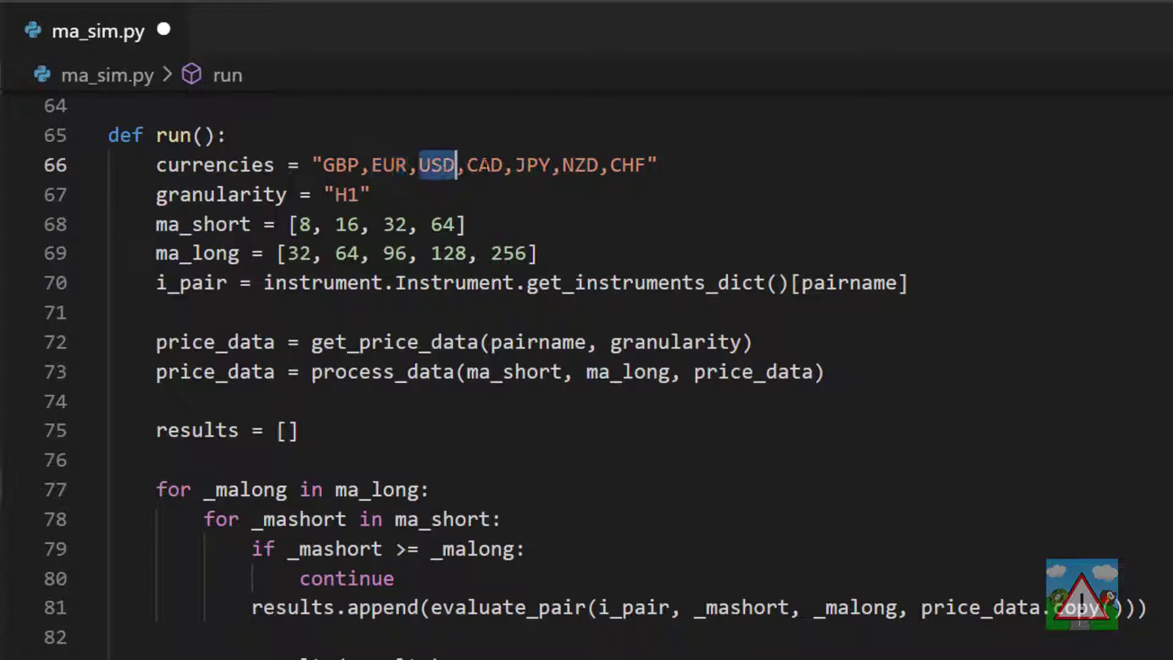
type("# ['EUR_USD', '...']")
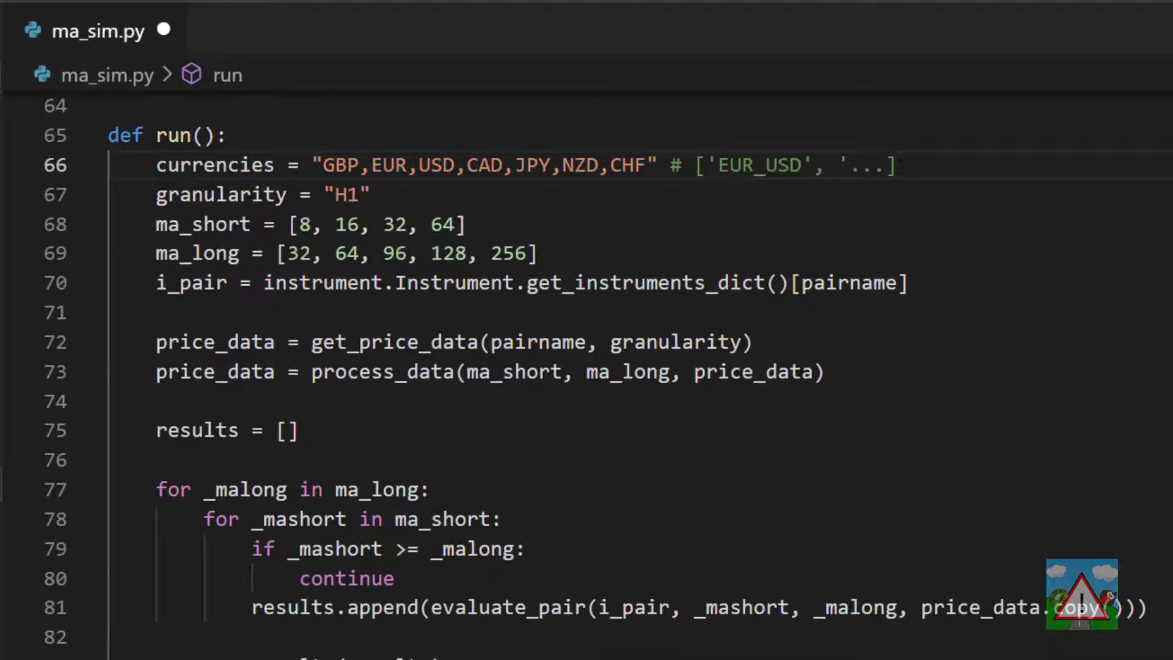
double_click(755, 165)
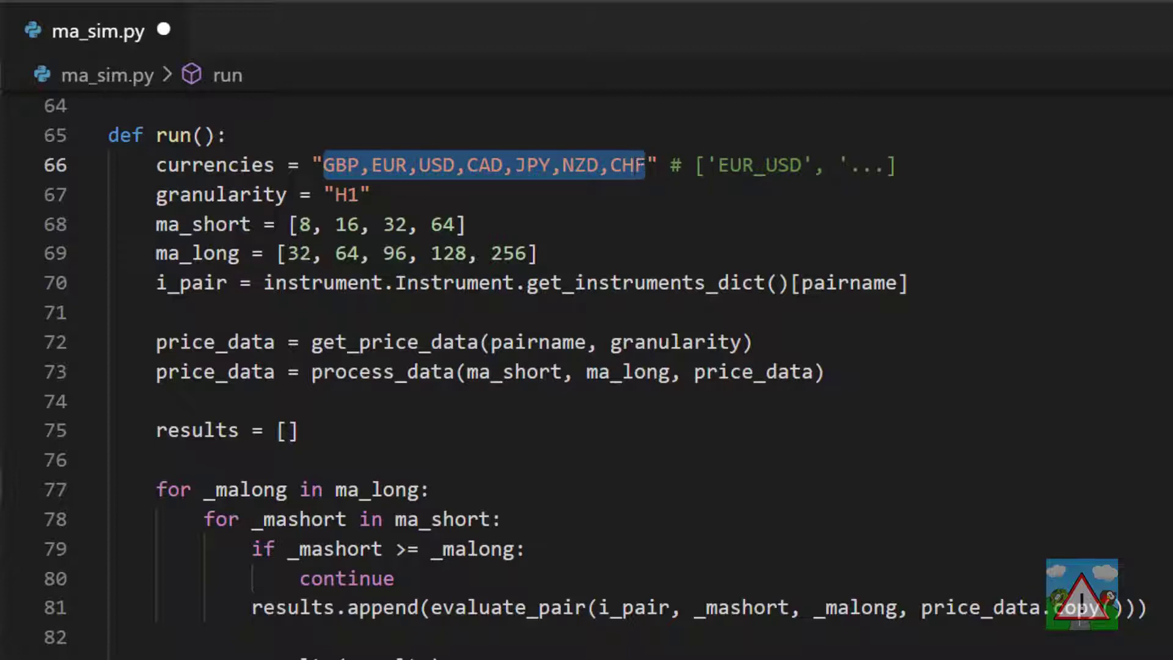
key("Delete")
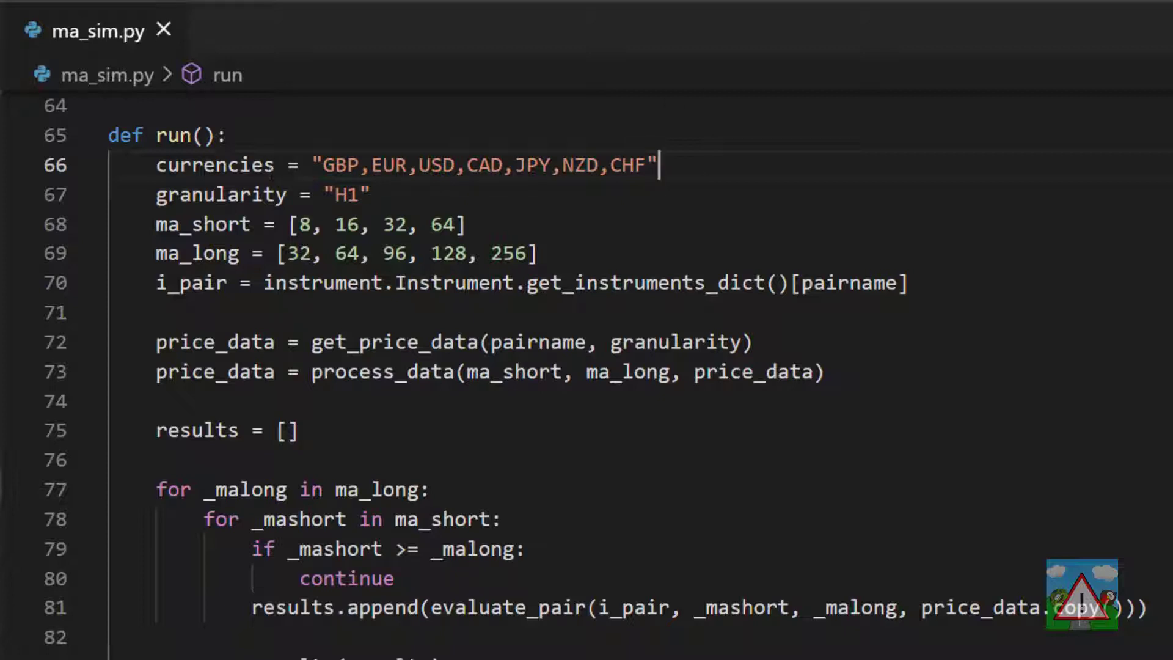
double_click(485, 165)
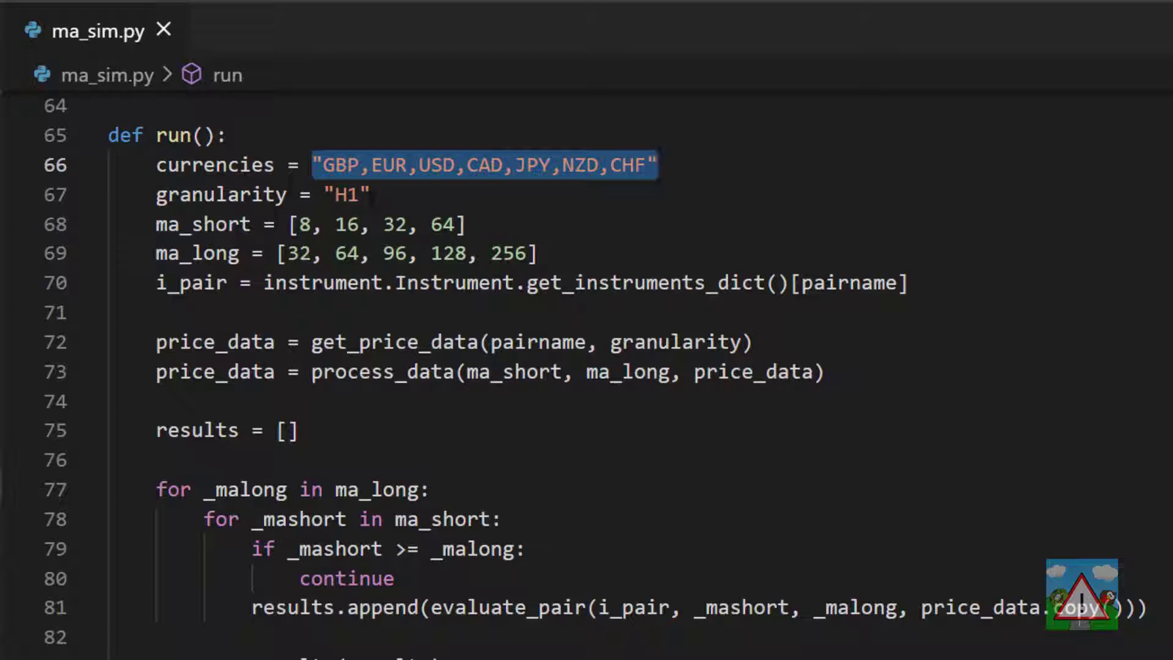
Define get_test_pairs(pair_str) above run() that stores get_instruments_dict().keys() in existing_pairs and prints it.
scroll("up", 3)
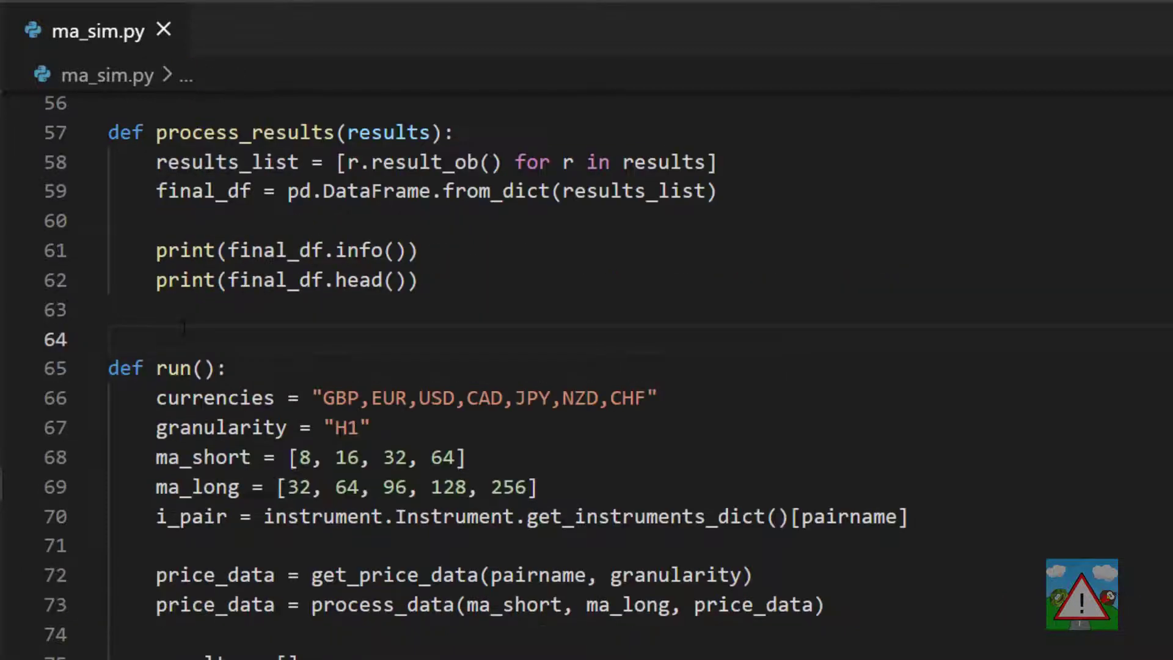
key("enter")
type("def get_test_pairs(pair_str):")
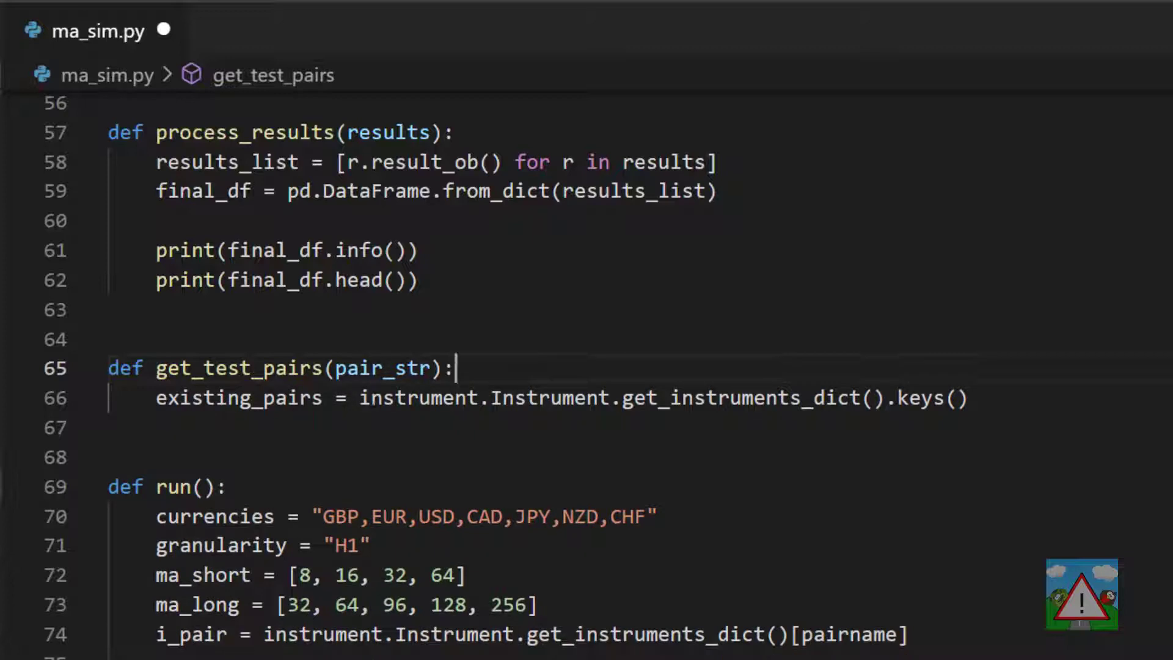
double_click(743, 397)
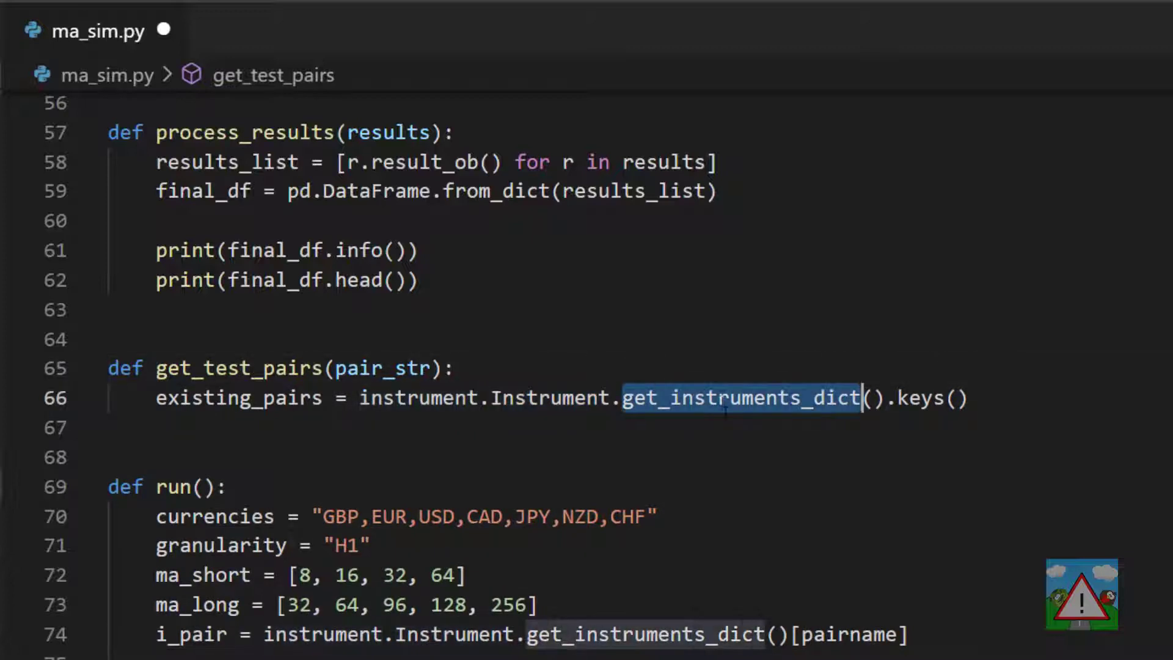
left_click(927, 397)
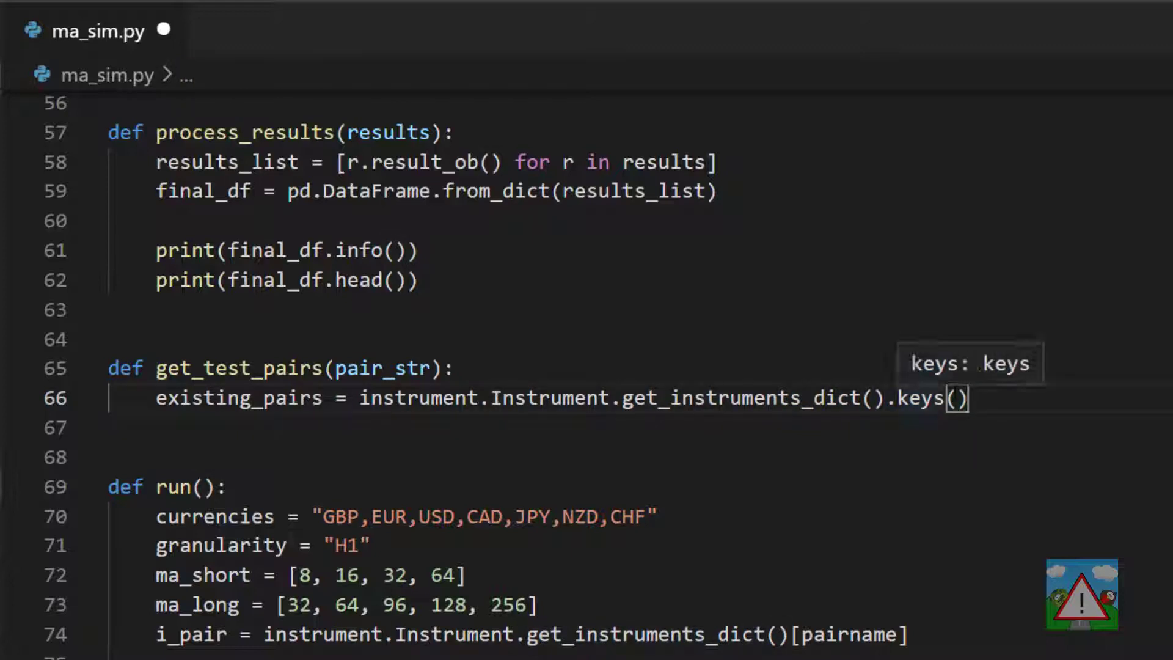
type("print()")
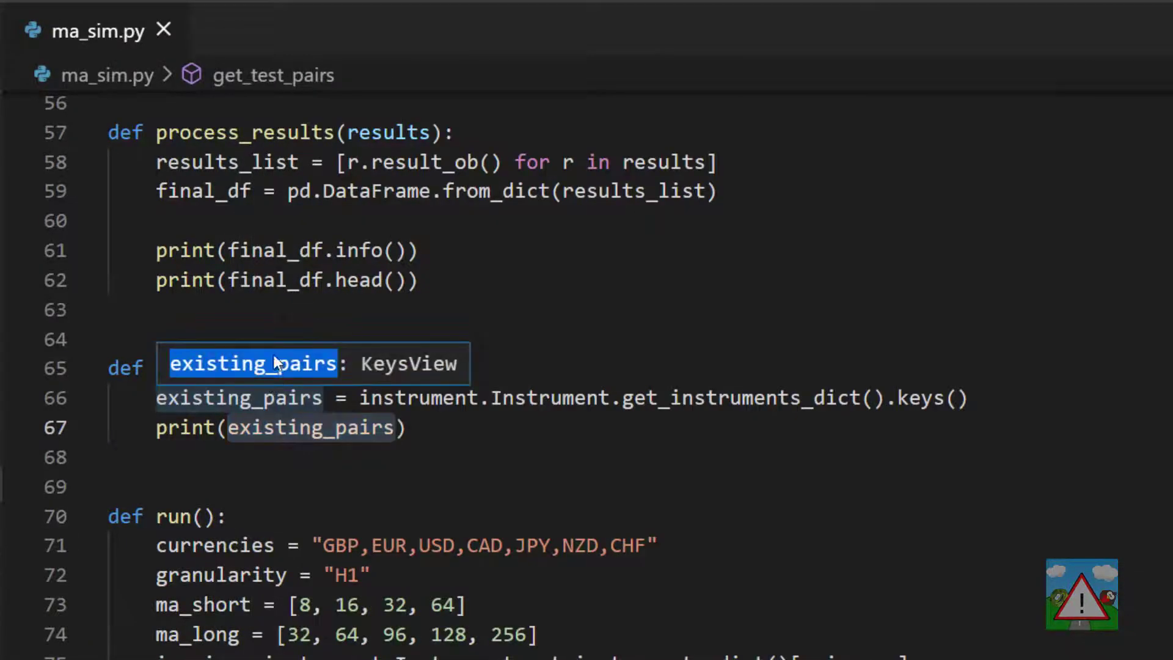
scroll("down", 3)
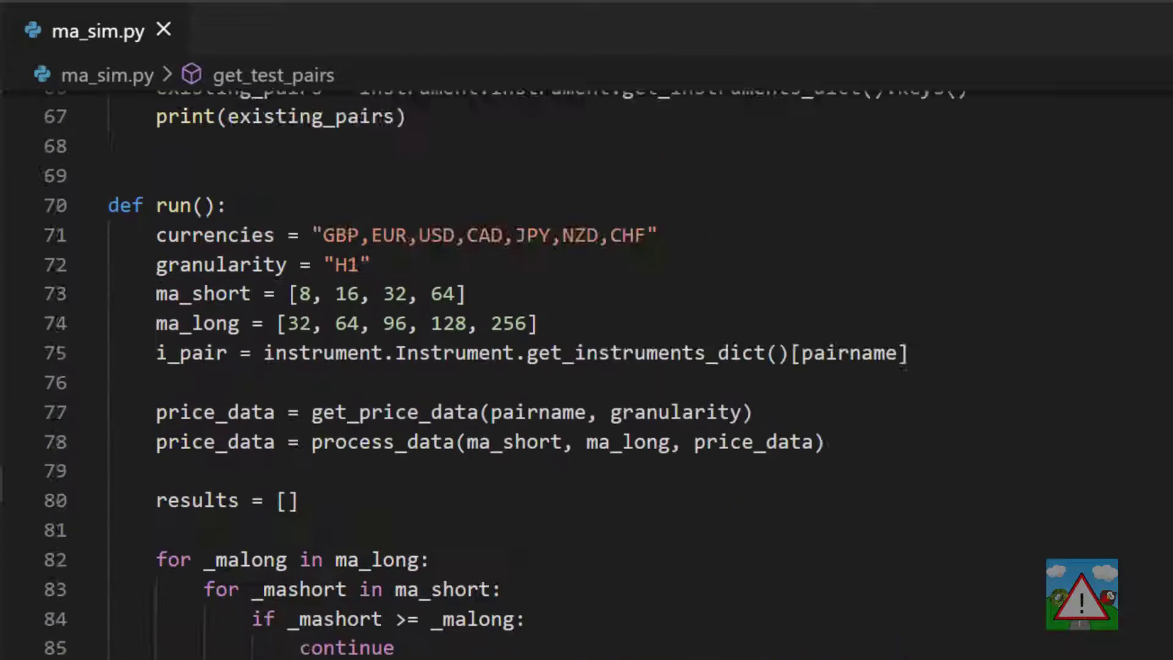
scroll("up", 3)
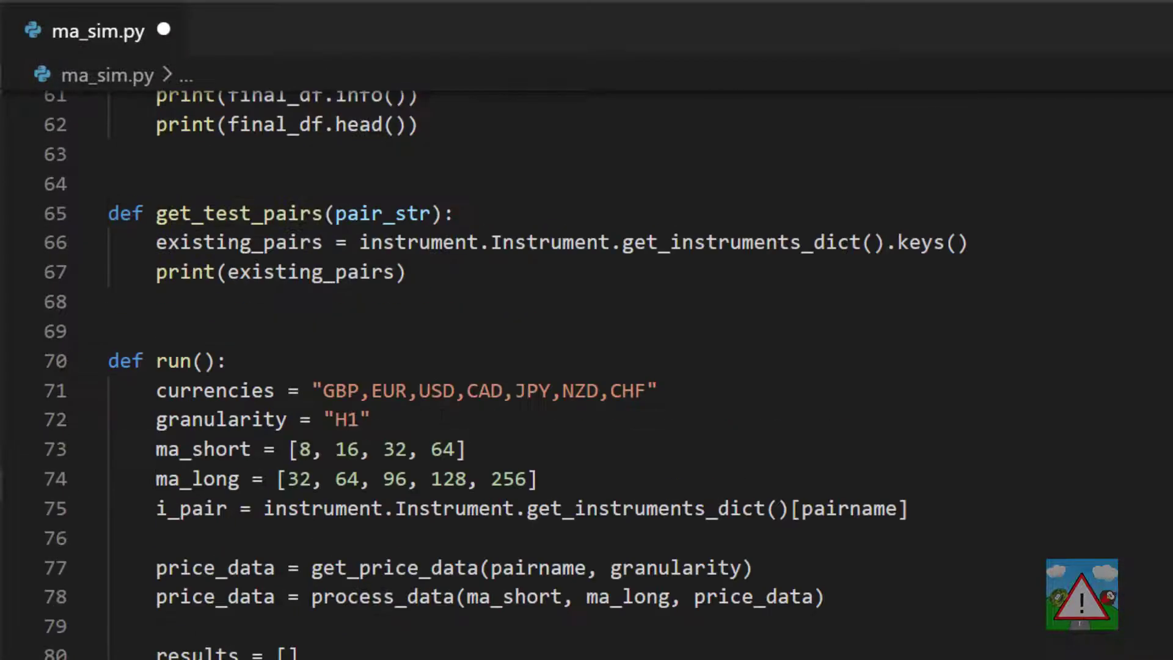
scroll("down", 3)
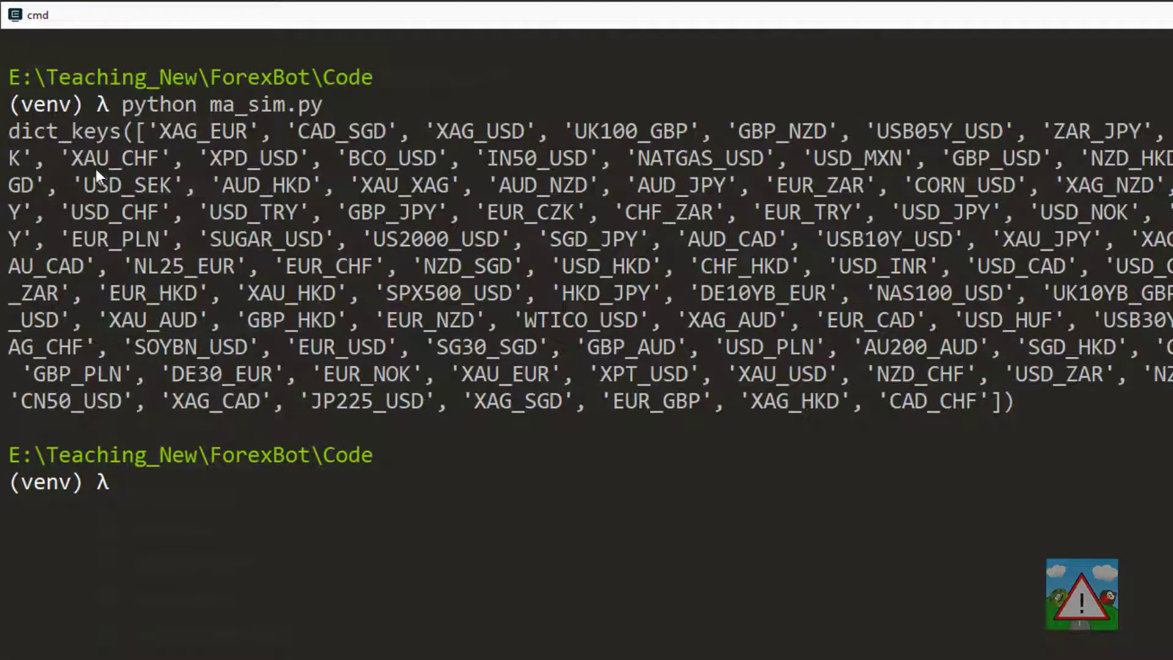
mouse_move(673, 165)
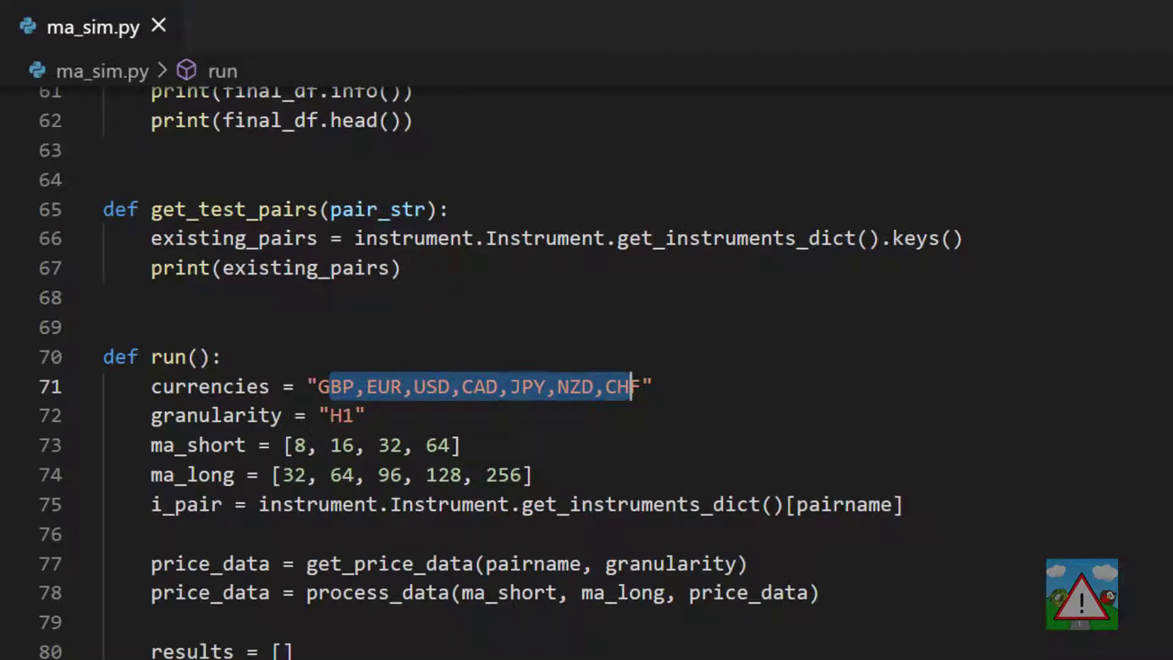
Add pairs = pair_str.split(","), print(pairs), test_list = [] and nested loops over pairs in get_test_pairs.
double_click(384, 387)
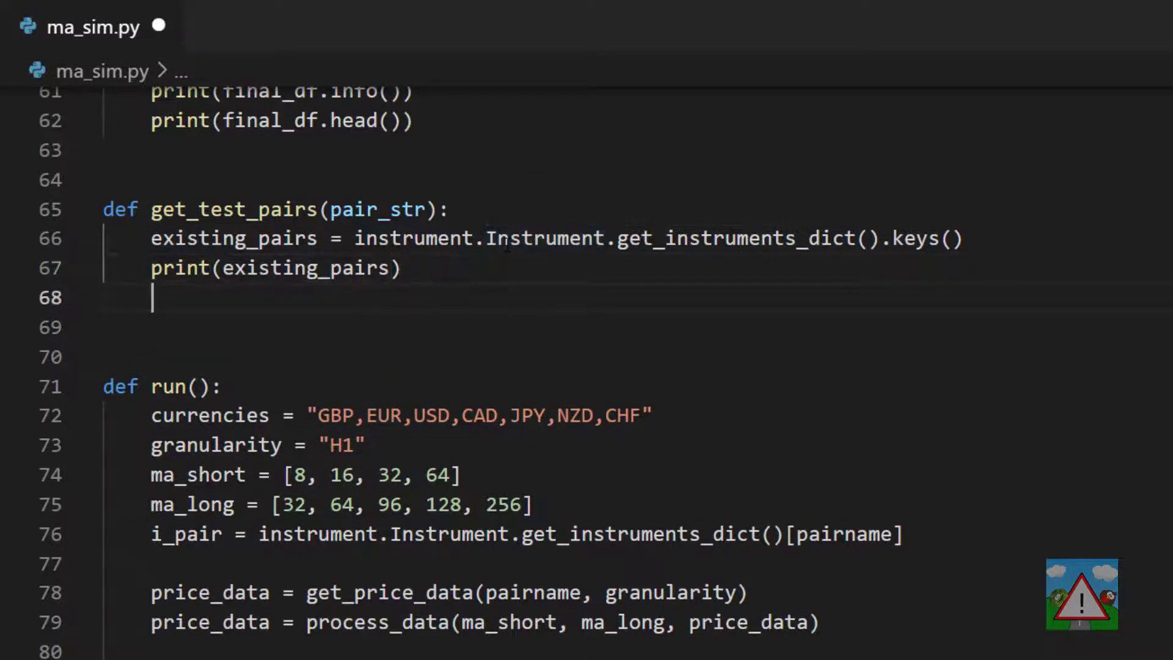
type("pairs = pair_str.split(\",\")")
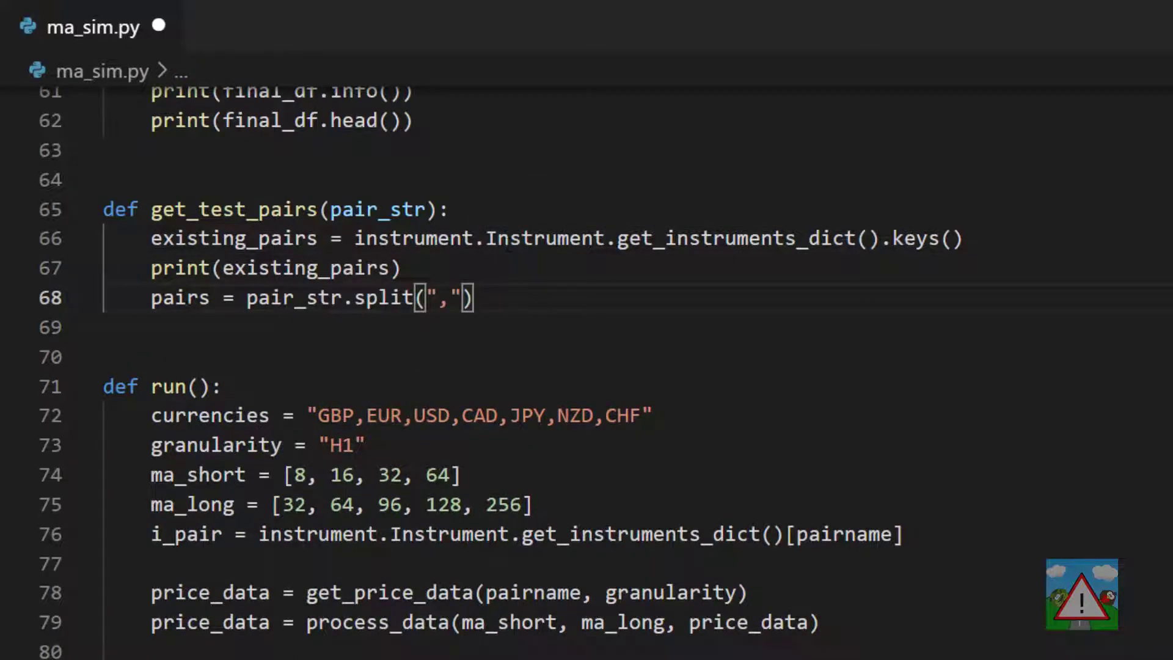
double_click(292, 297)
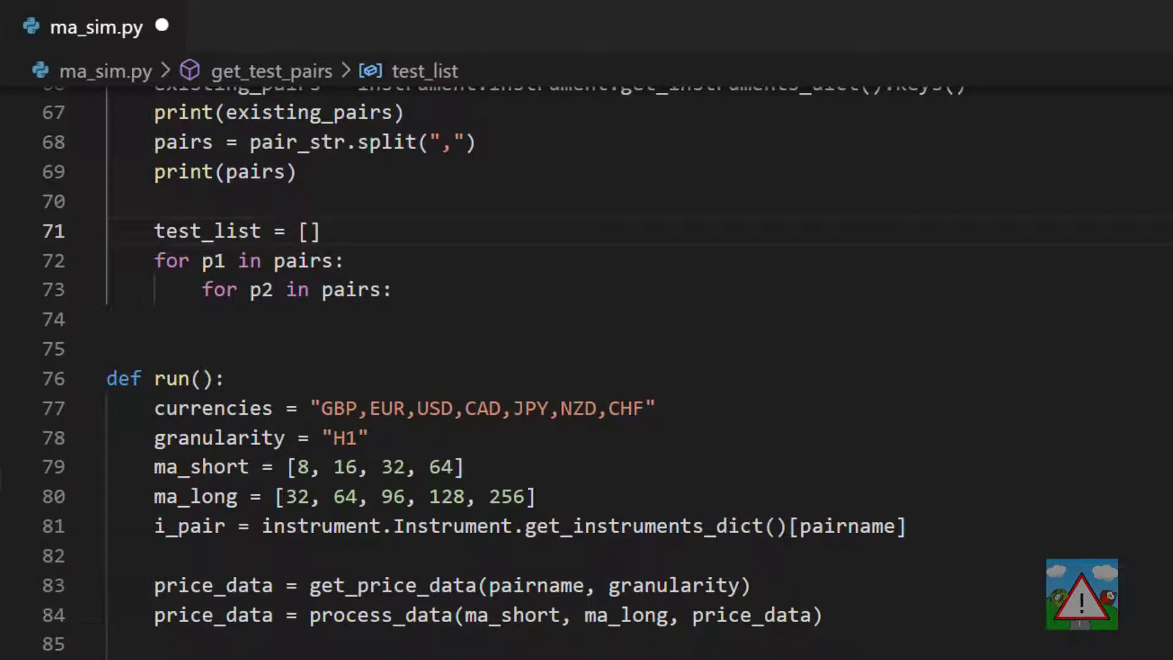
Build p = f"{p1}_{p2}" inside the loops, append it when in existing_pairs, and return test_list.
type("p = f\"{p1}_{p2}\"")
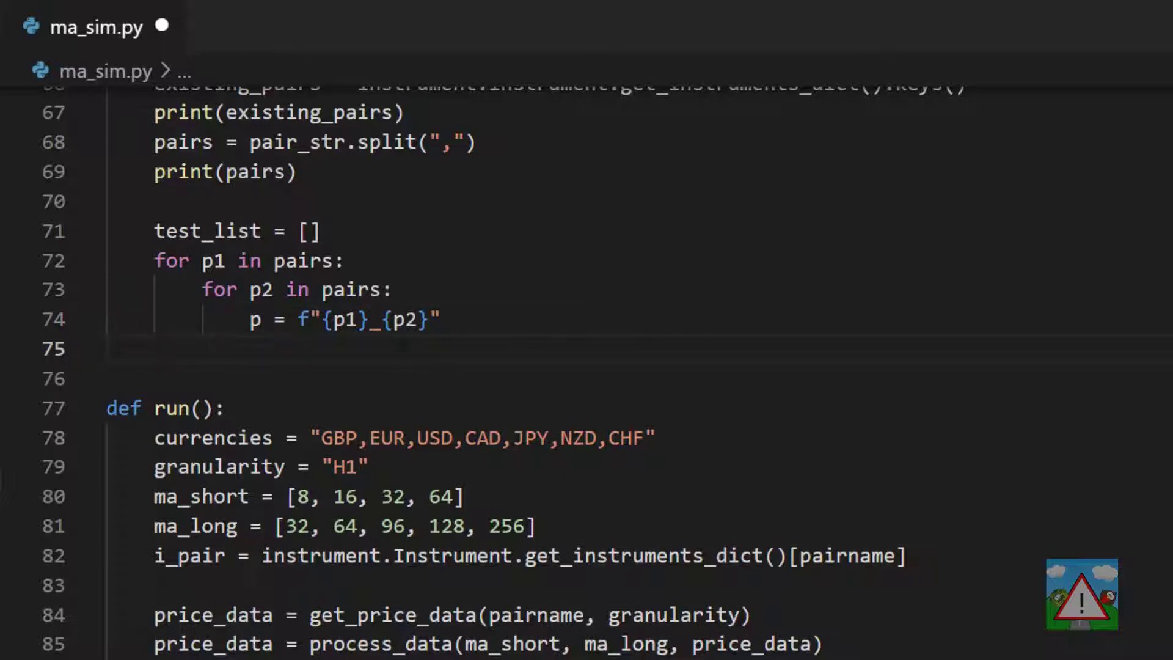
type("if p in existing_pairs:")
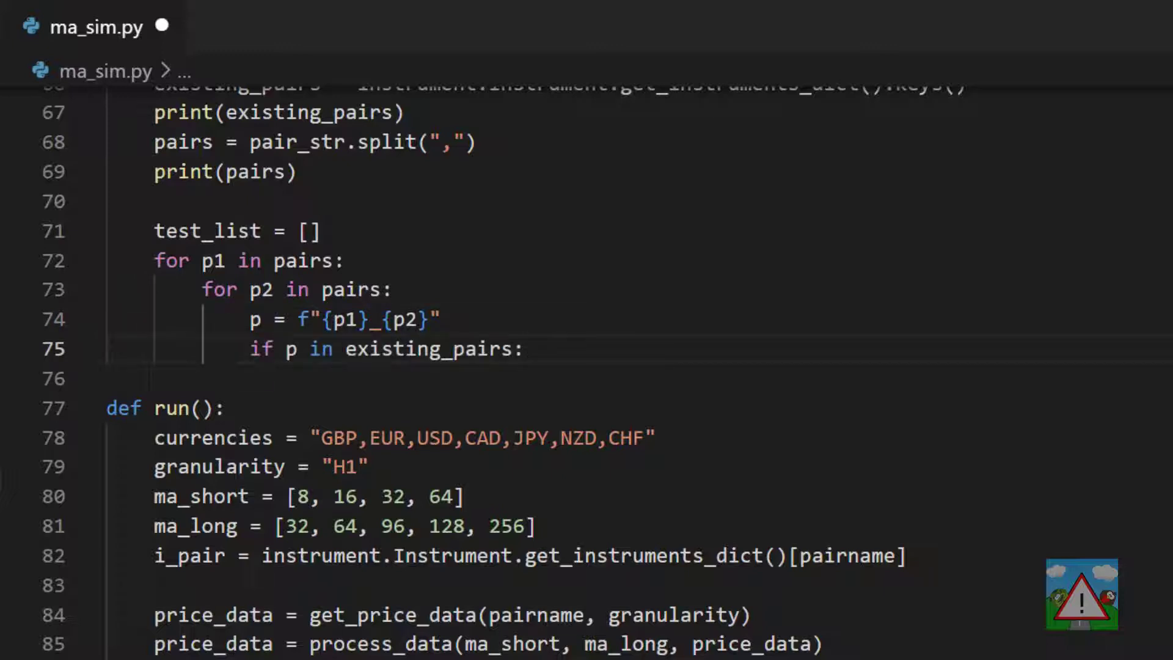
type("test_list.append(p)")
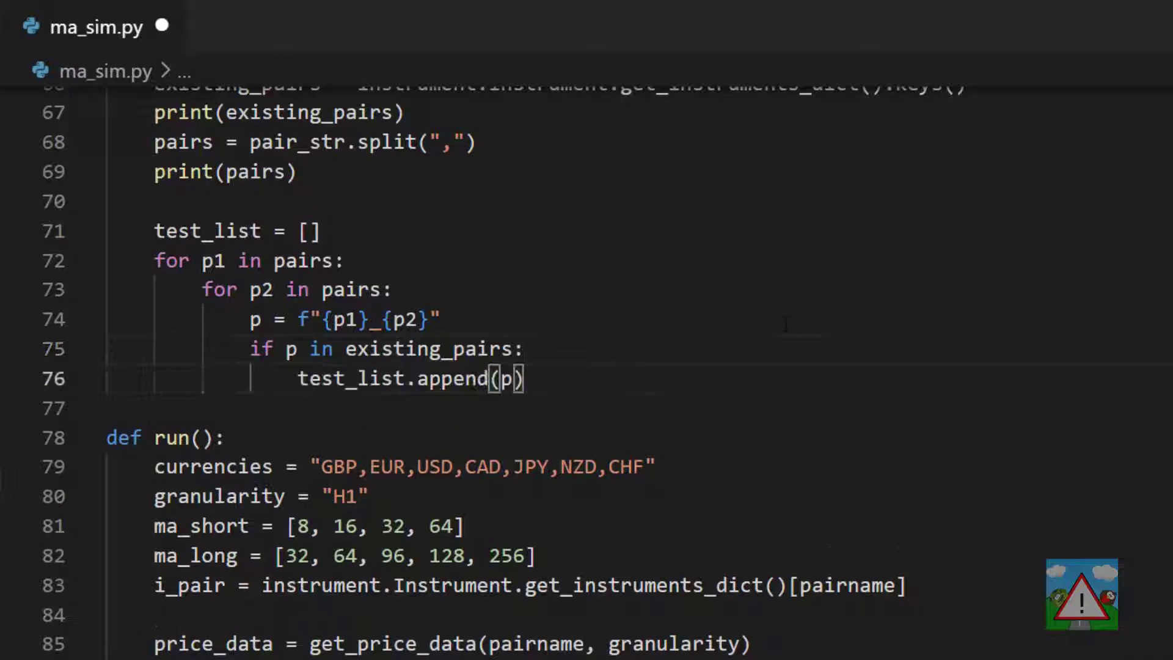
type("retu")
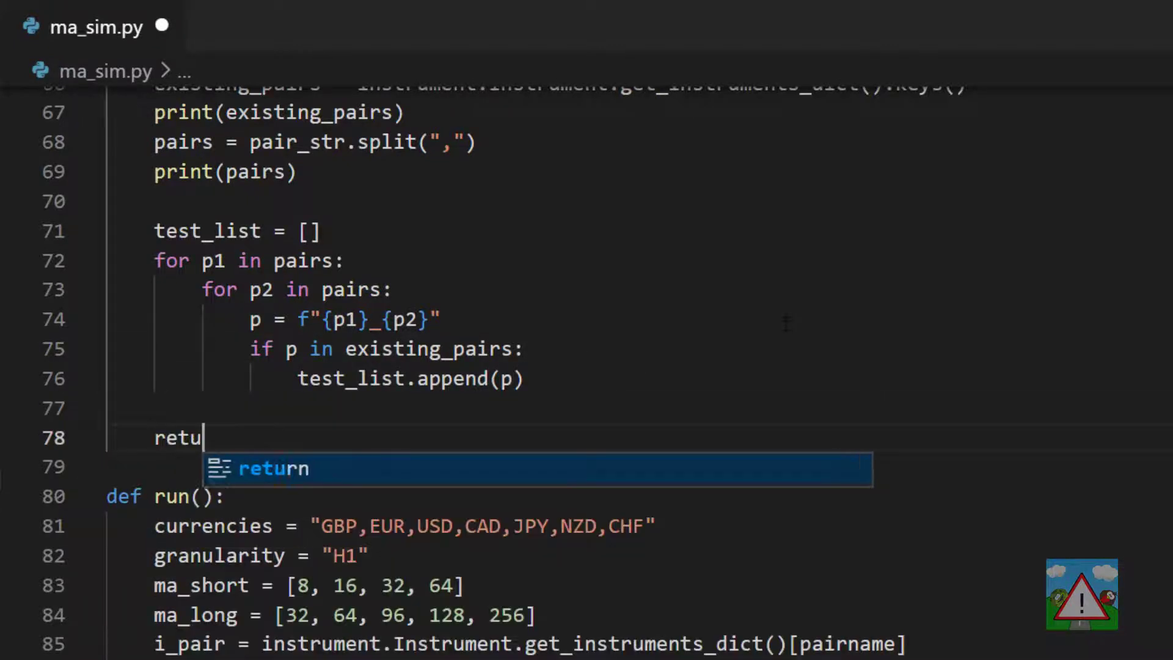
type("rn test_list")
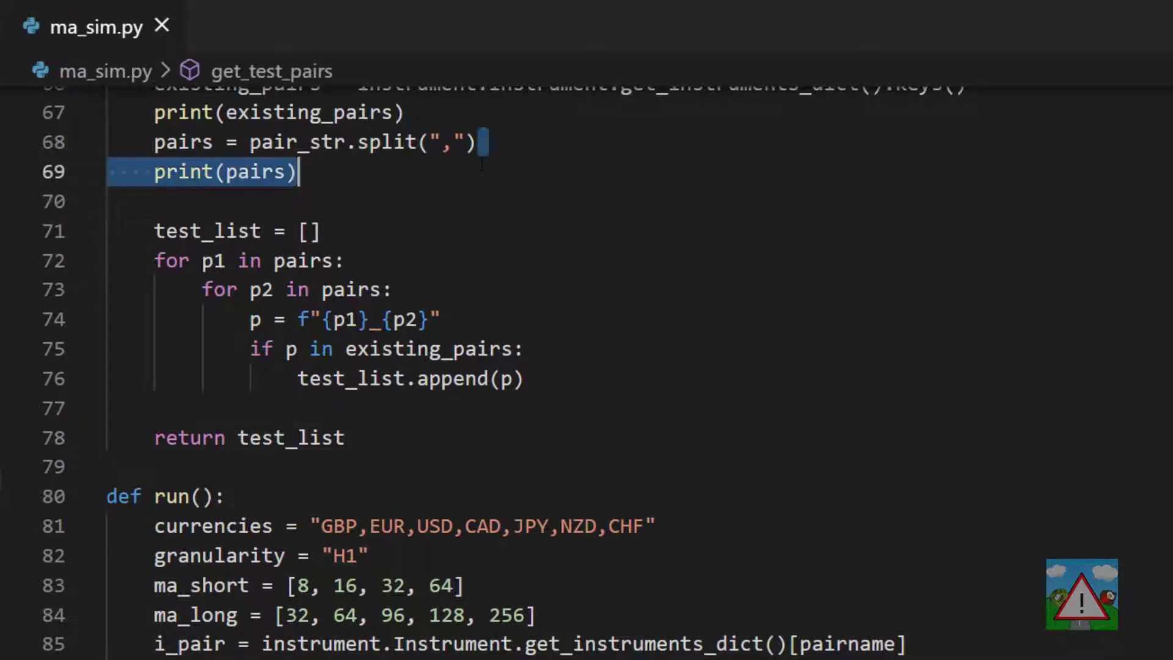
Add print(test_list) before the return and save the finished get_test_pairs function.
type("print(pairs)")
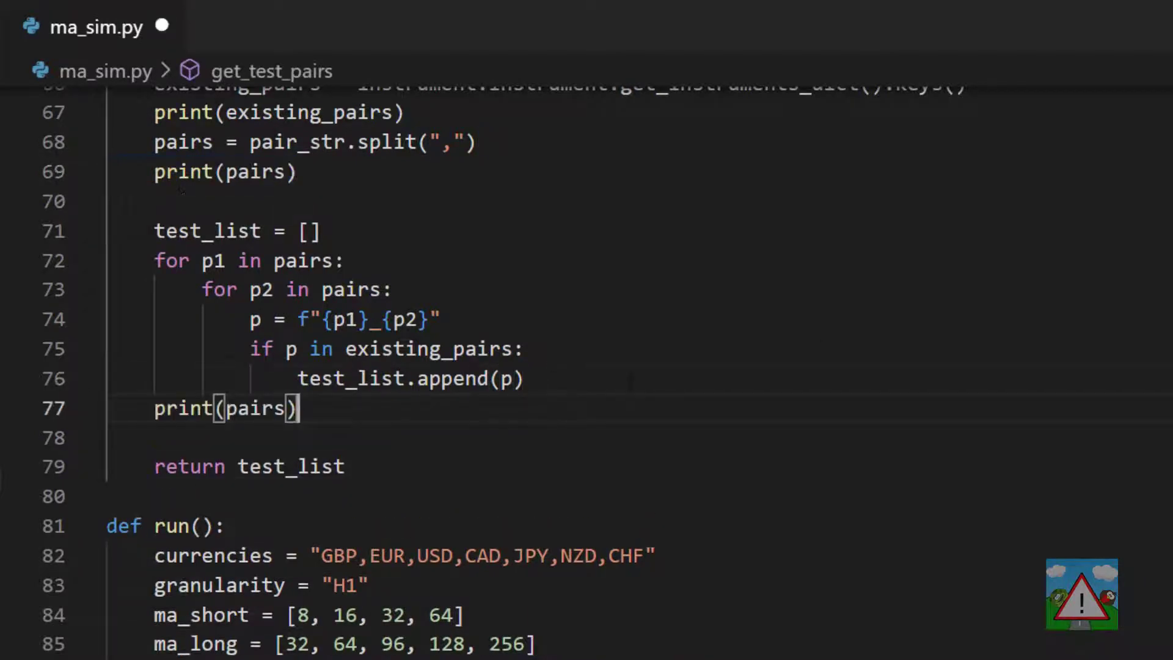
double_click(255, 409)
type("test_list")
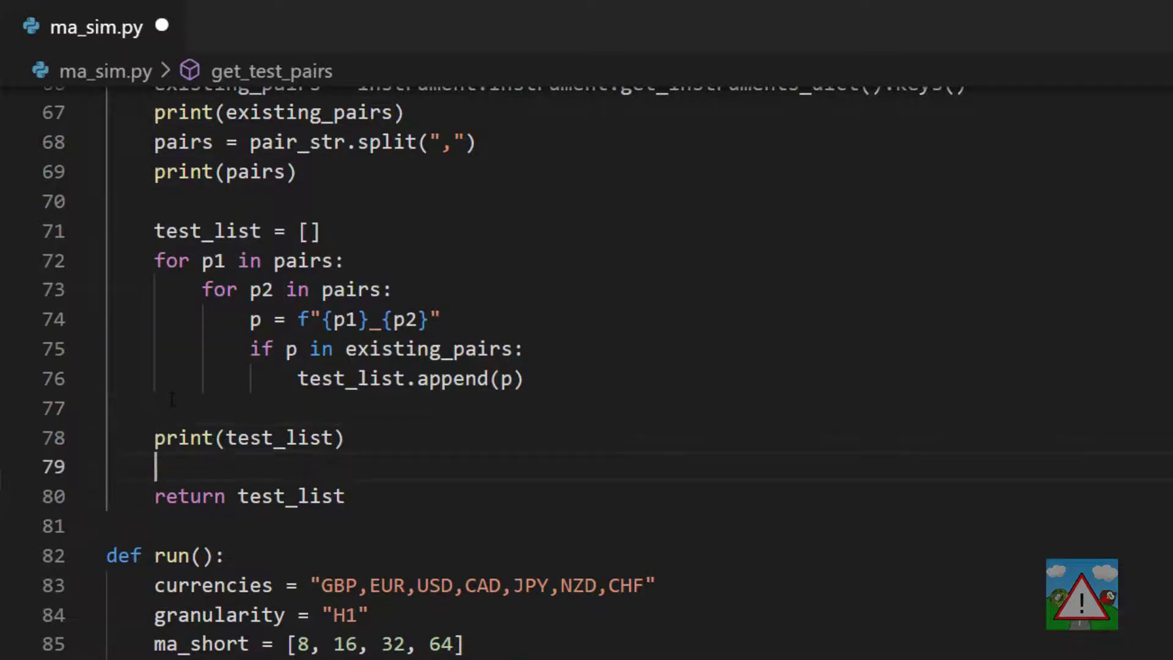
key("Backspace")
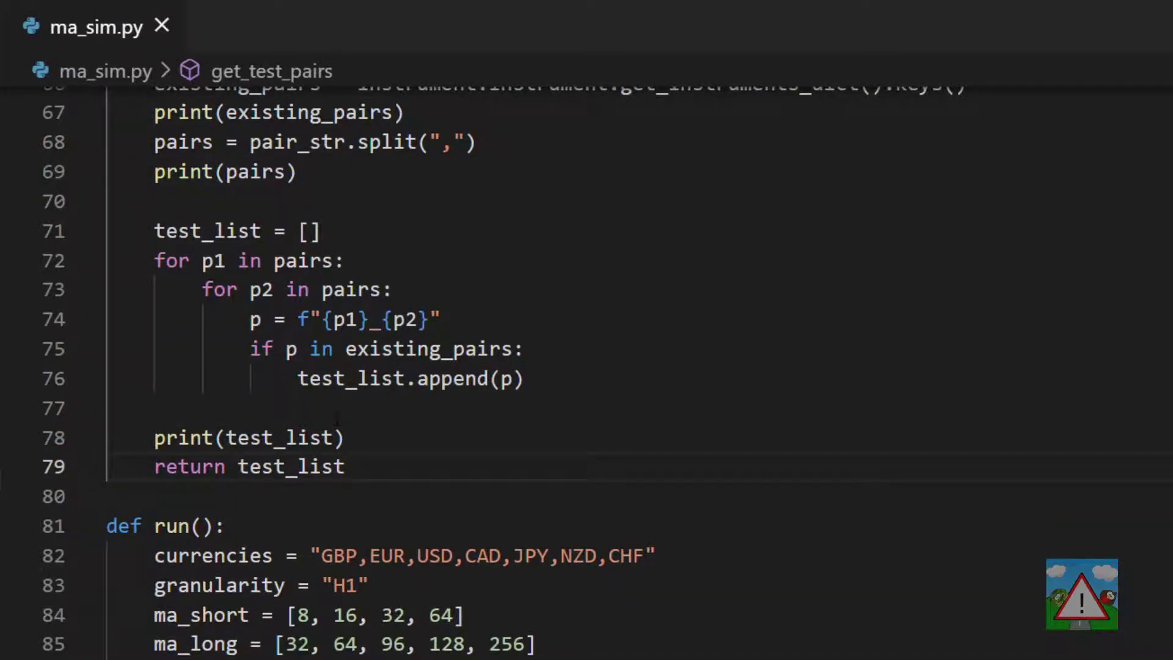
double_click(281, 438)
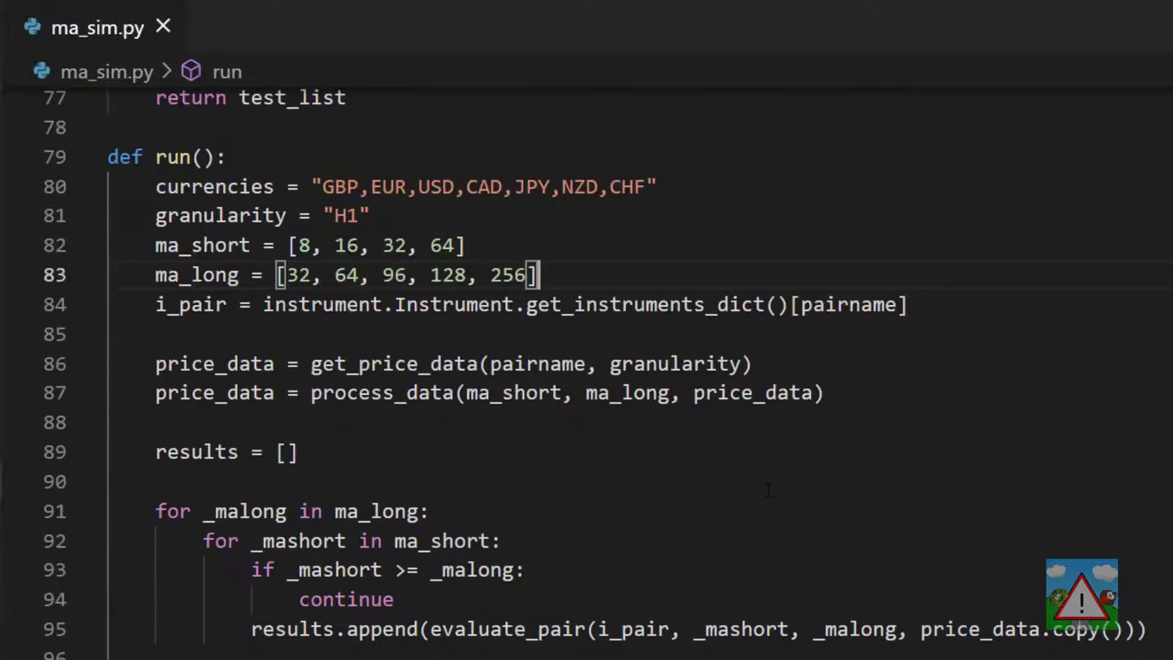
key("Enter")
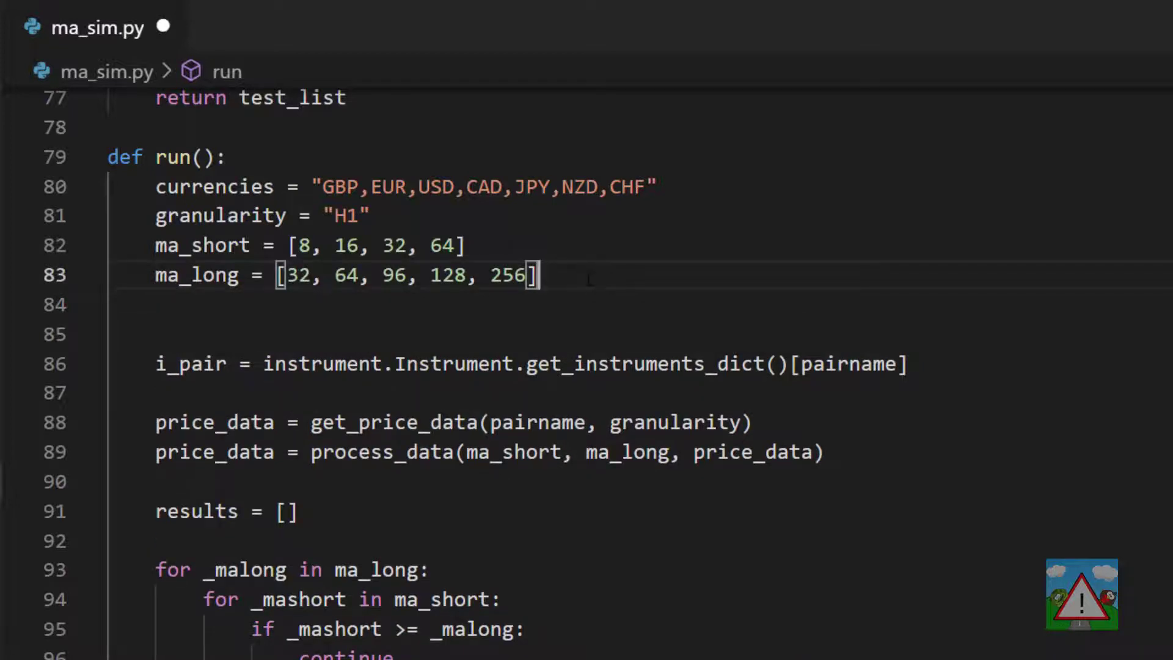
type("test_pairs = get_test_pairs(currencies)")
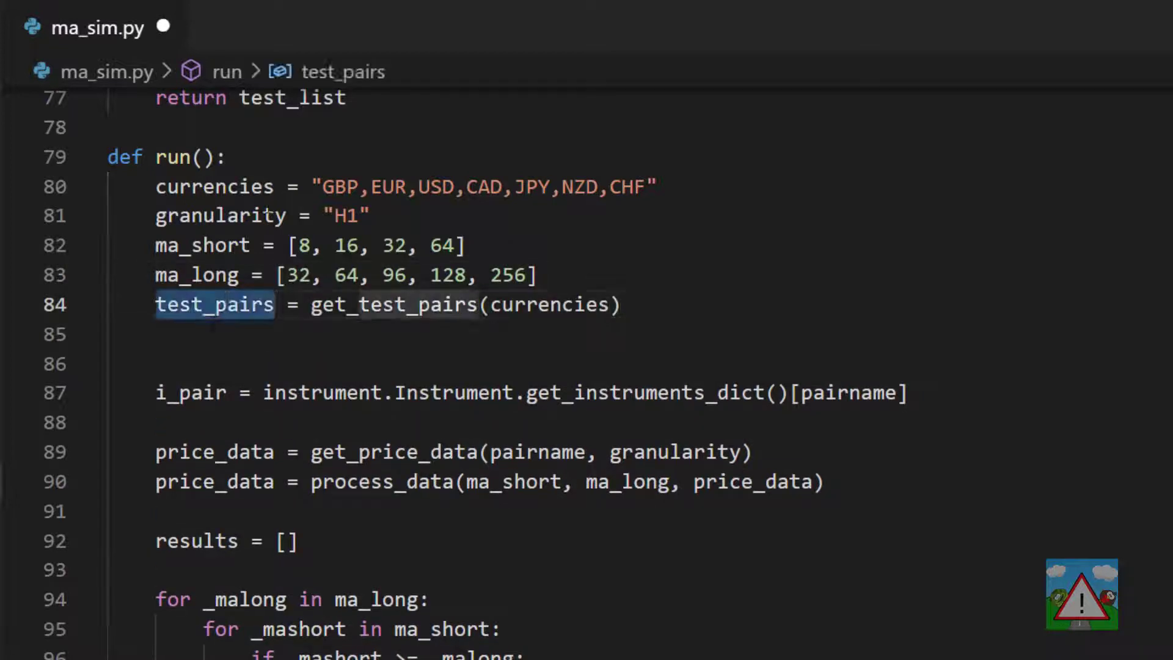
double_click(548, 304)
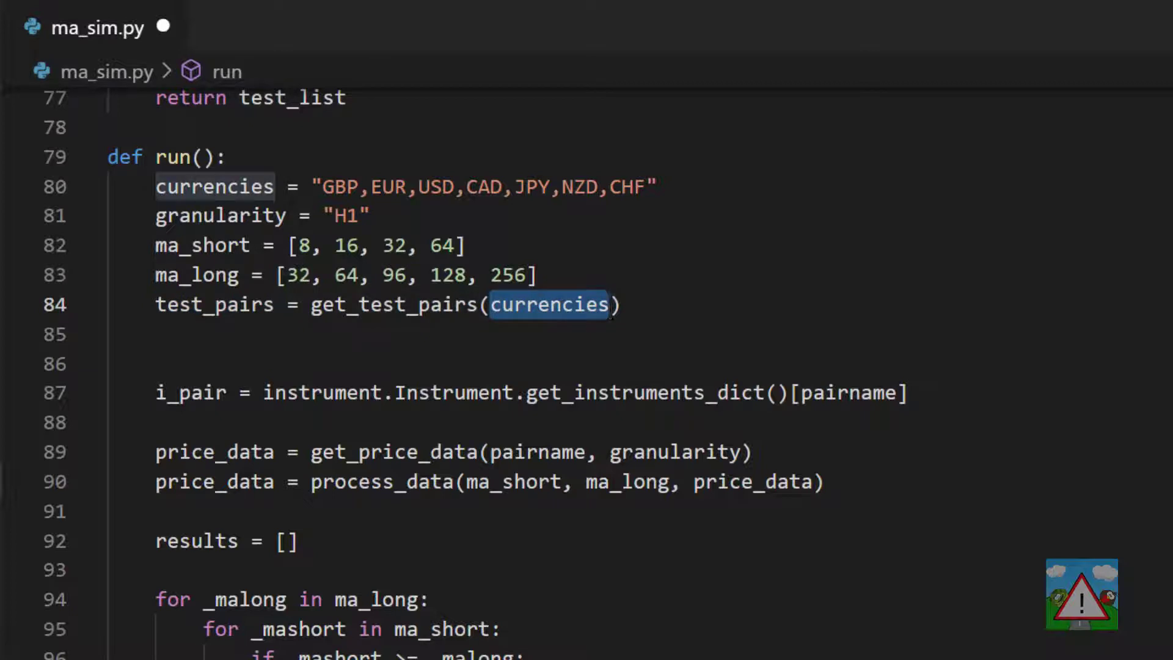
double_click(214, 304)
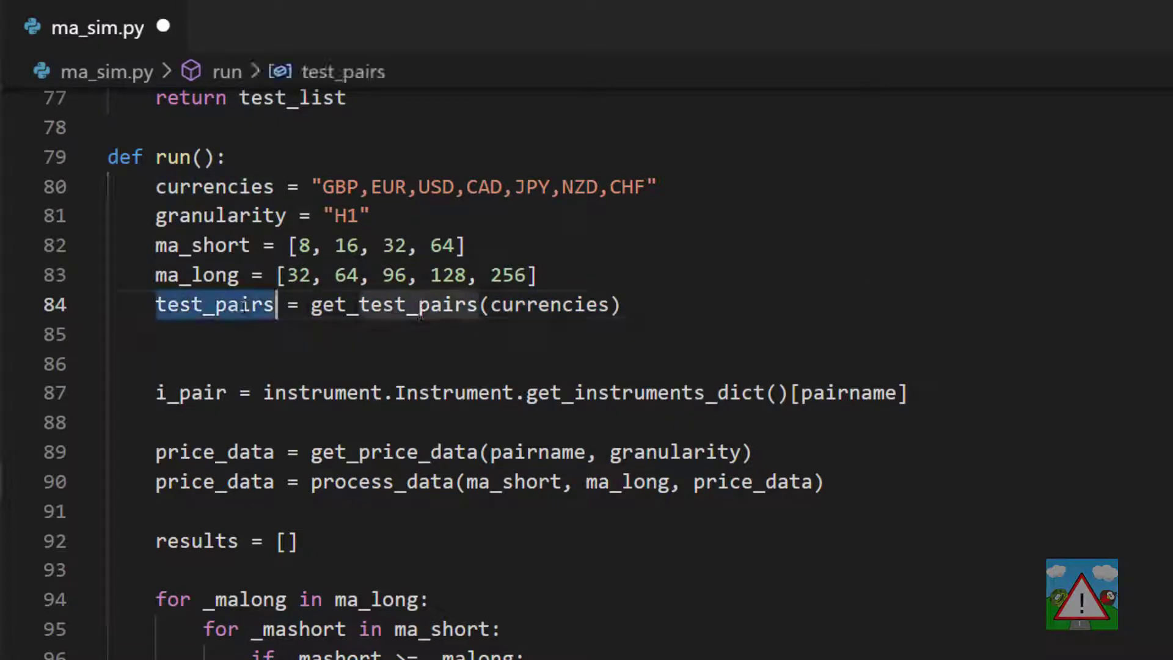
mouse_move(215, 304)
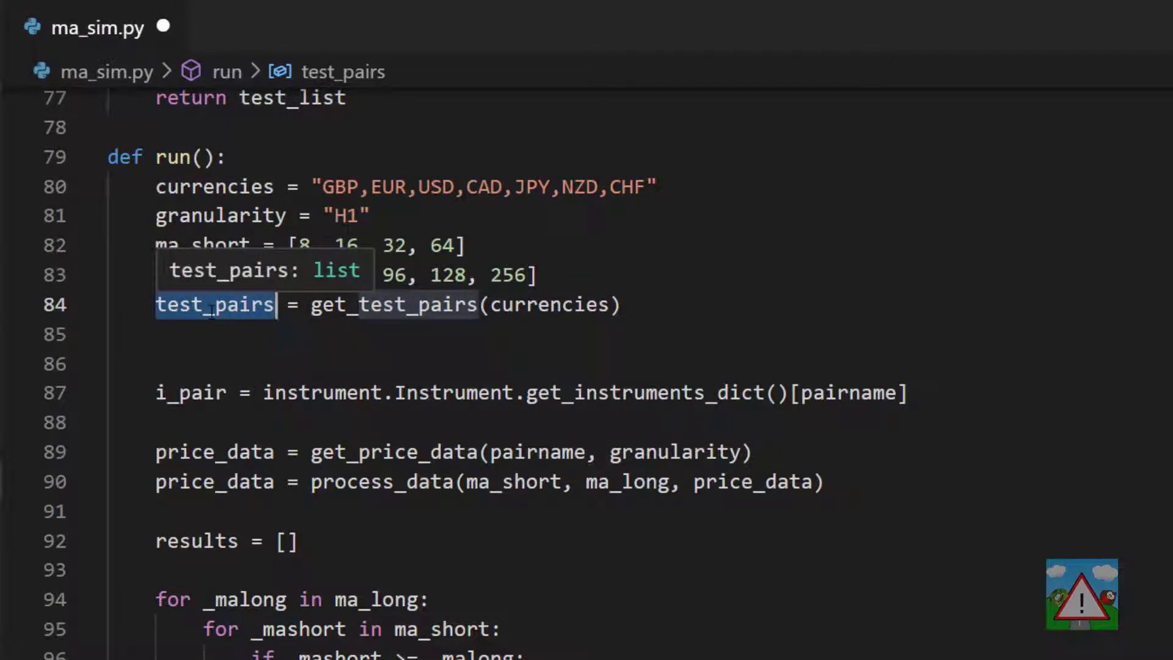
scroll("down", 3)
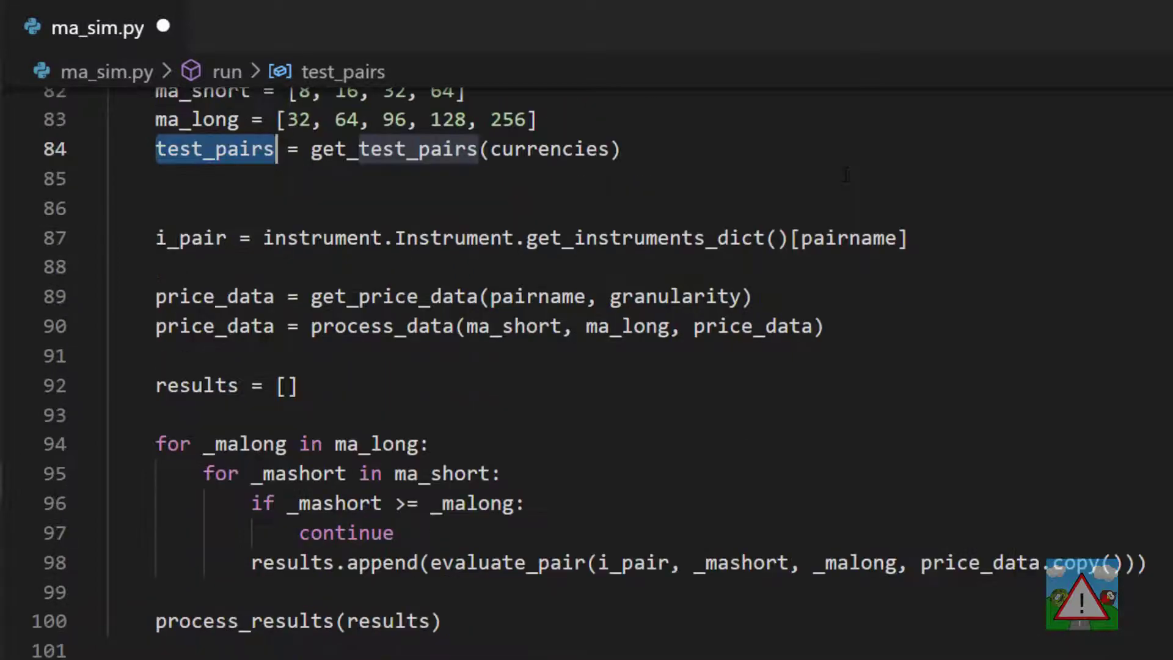
scroll("down", 3)
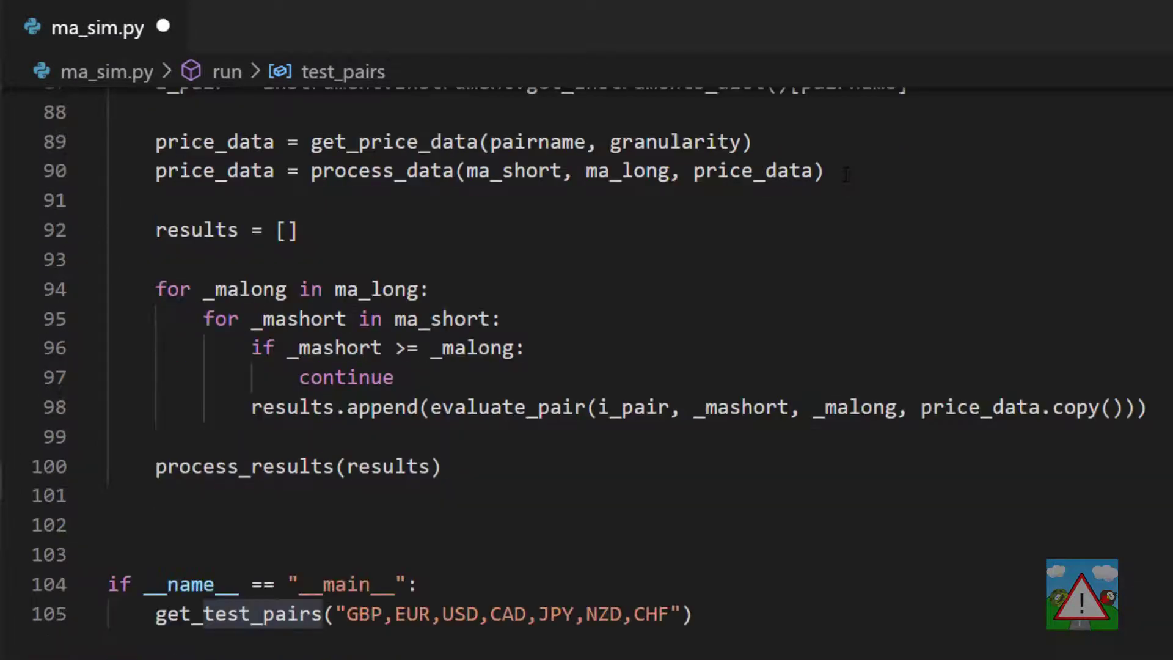
double_click(376, 288)
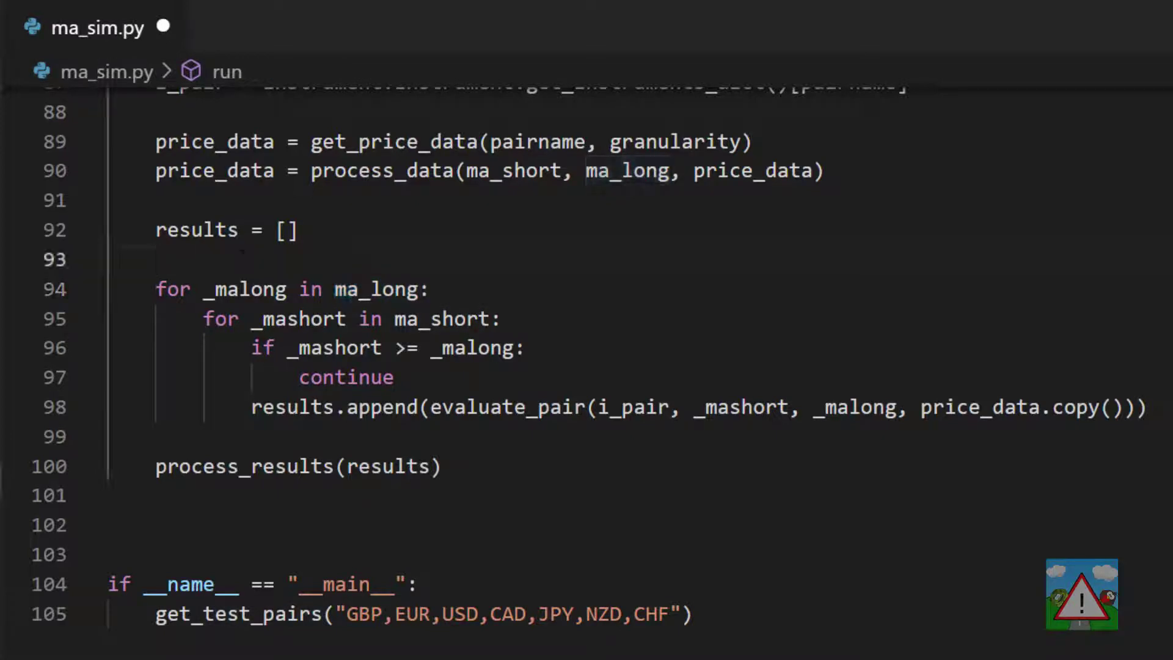
Wrap run() in 'for pairname in test_pairs:' with the i_pair and price_data lines moved inside the loop.
type("for airname")
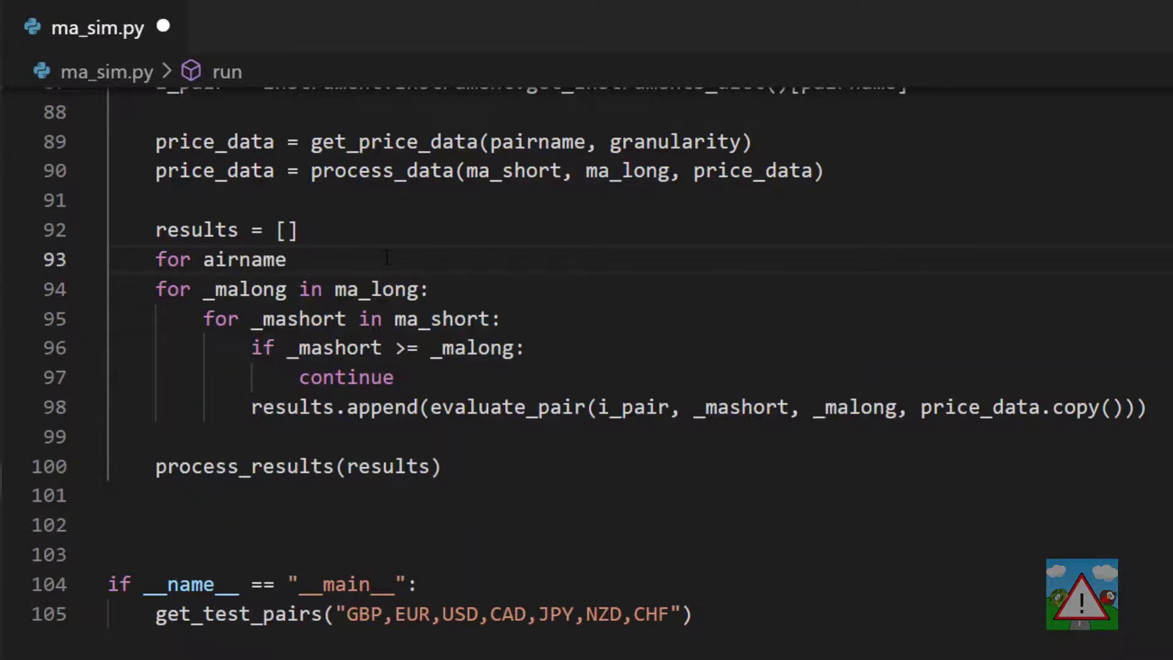
type("in test_pairs:")
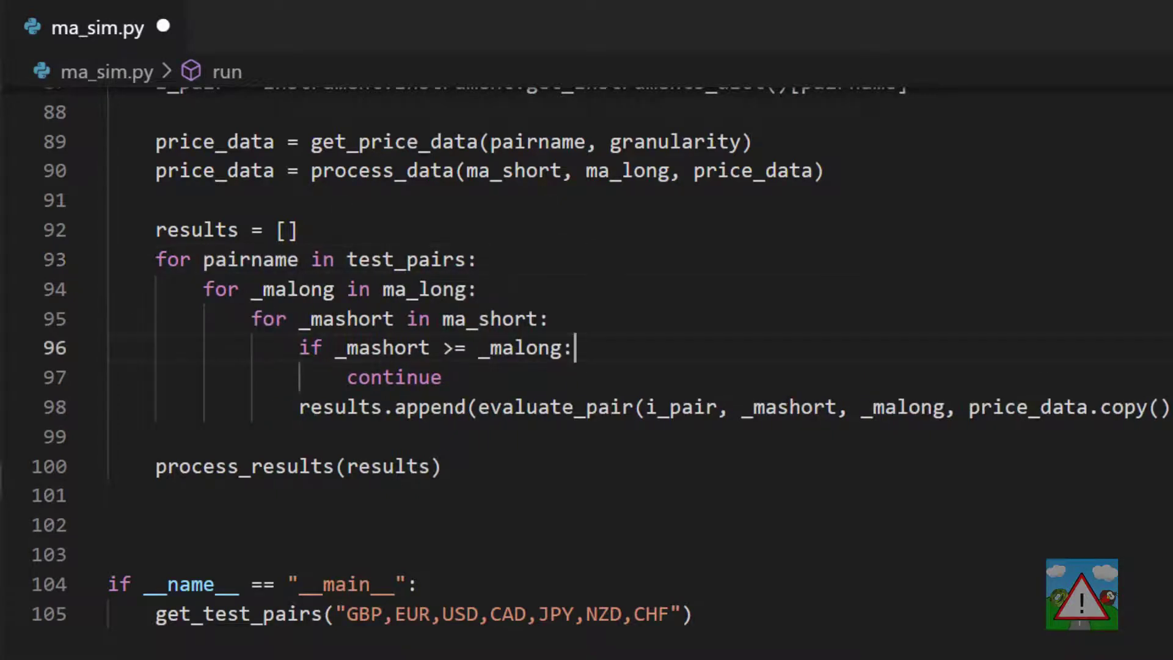
scroll("up", 3)
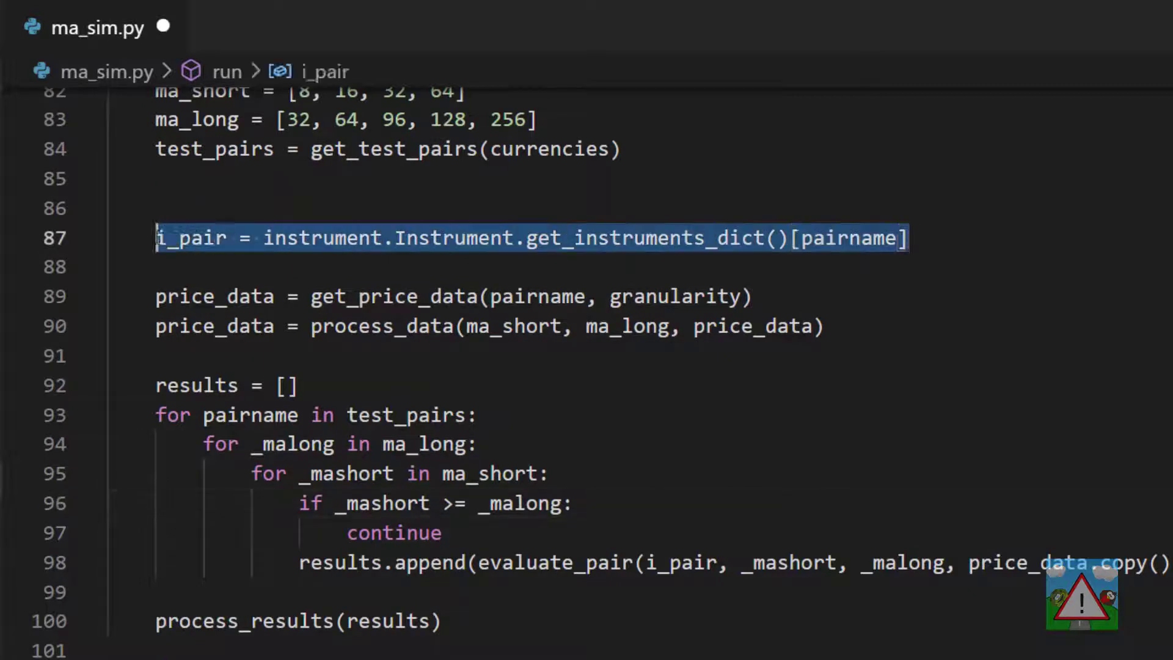
key("Delete")
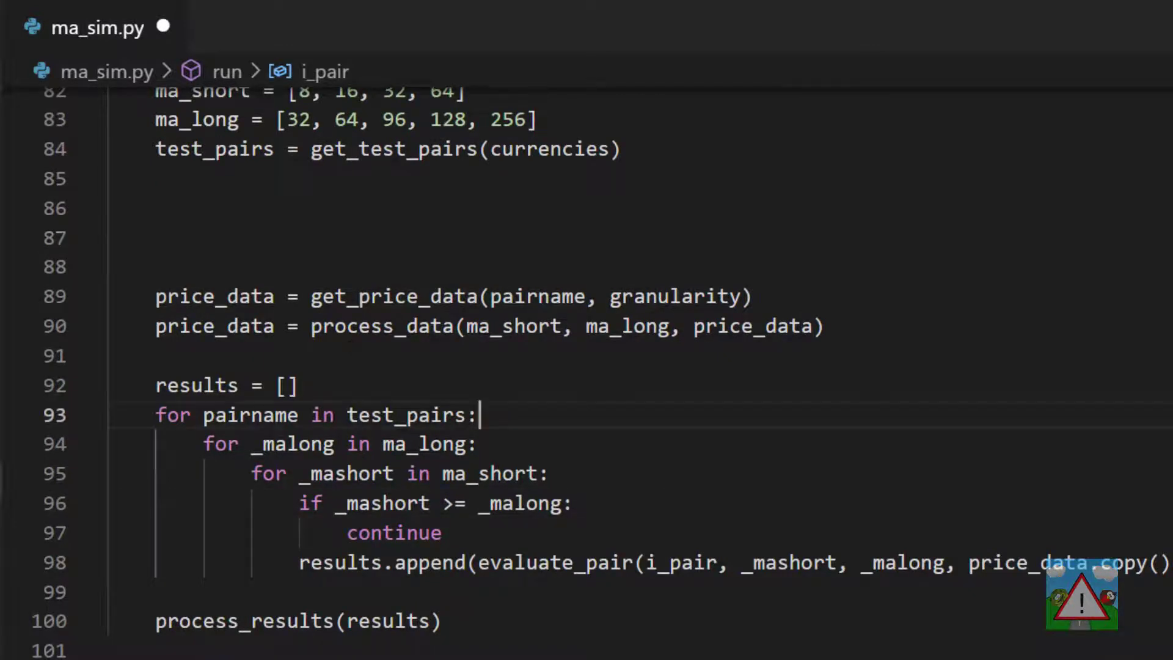
type("i_pair = instrument.Instrument.get_instruments_dict()[pairname]")
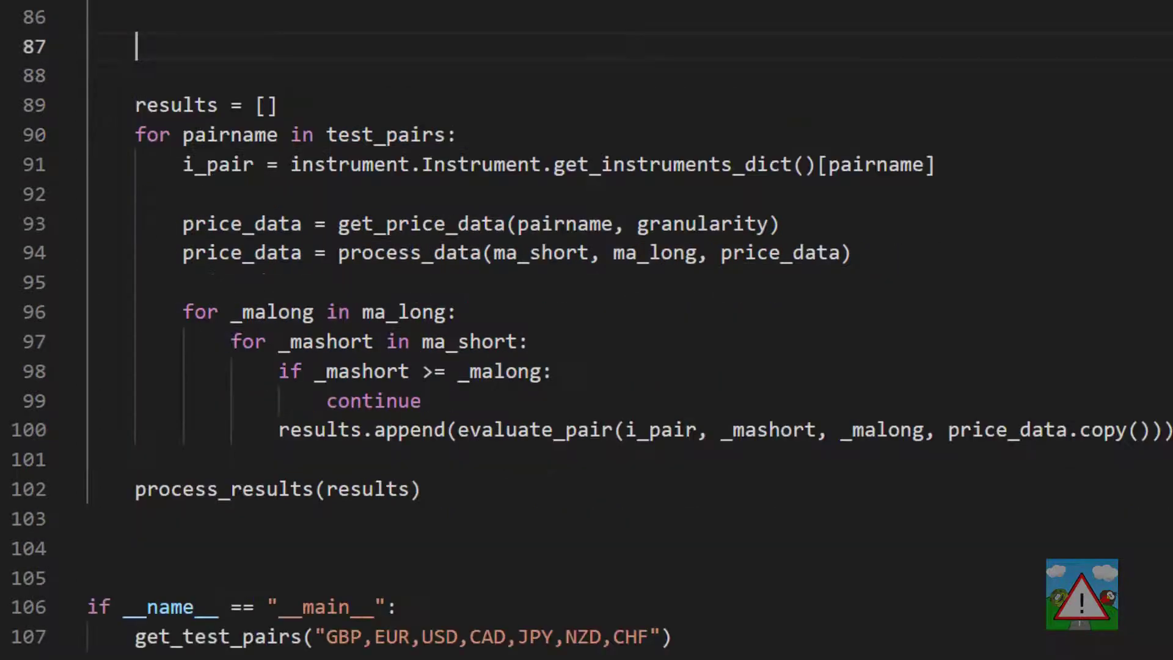
Extend the ma_short and ma_long period lists with additional values.
scroll("up", 3)
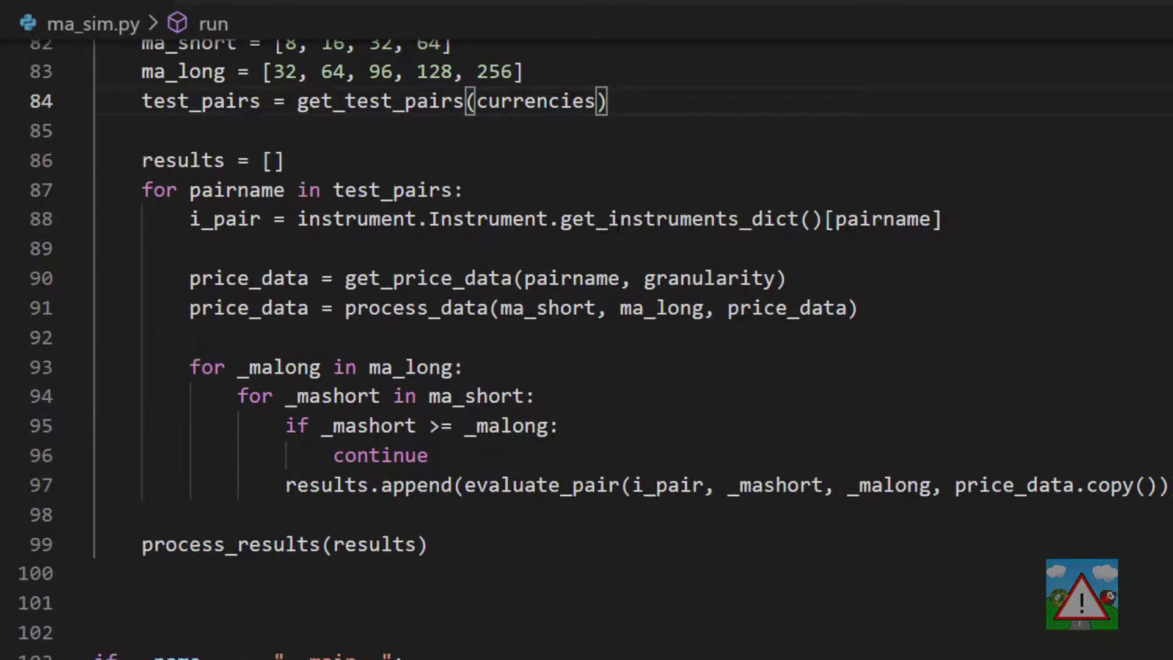
scroll("up", 3)
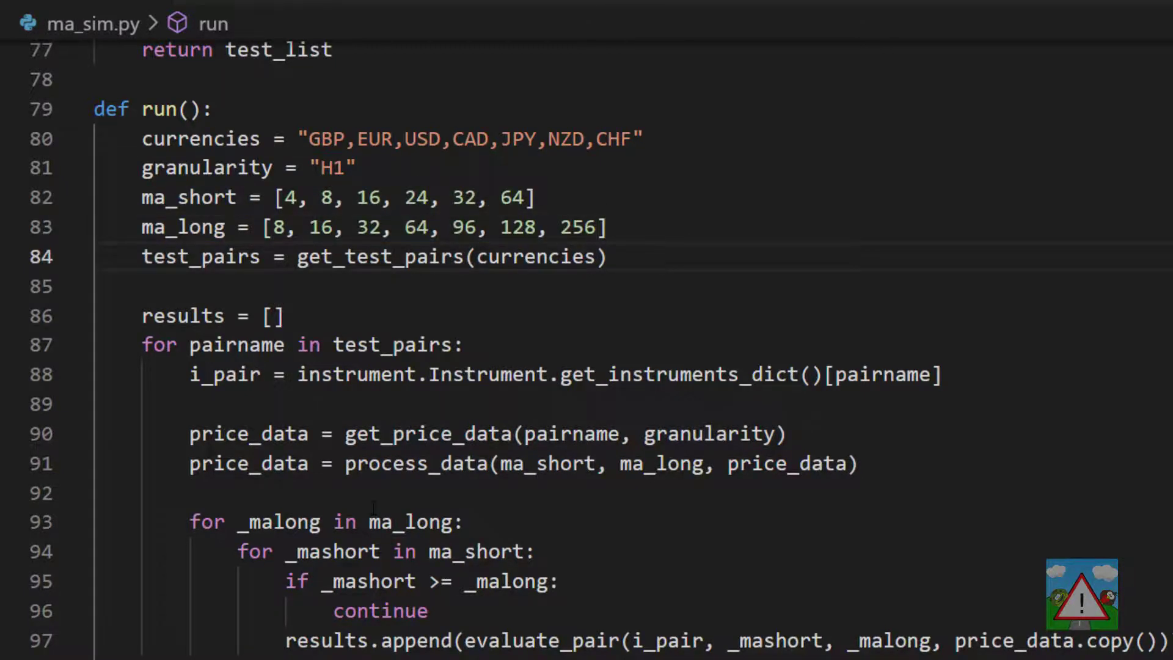
Comment out the trades-and-gain print line inside evaluate_pair with Ctrl+/.
scroll("up", 3)
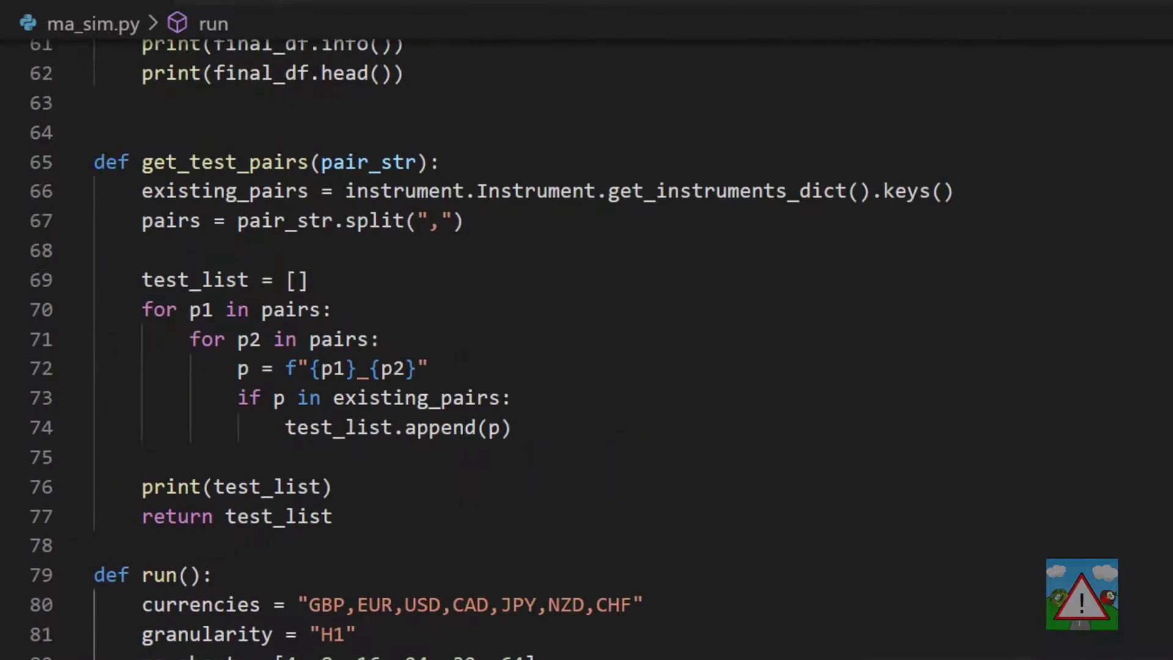
scroll("up", 3)
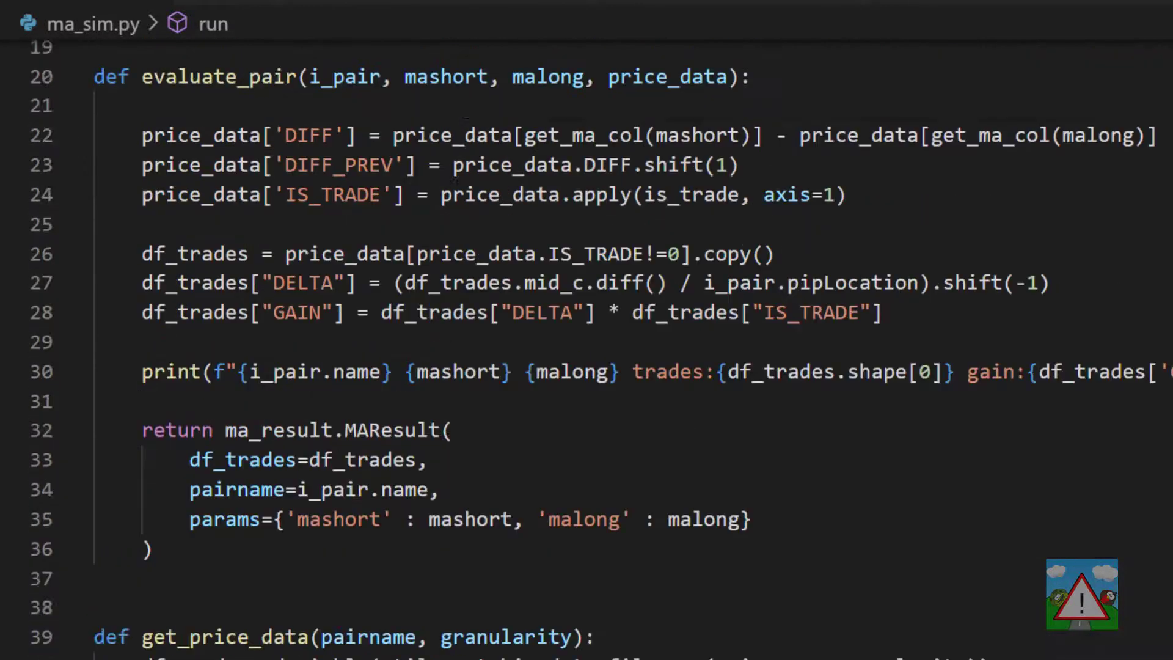
left_click(172, 372)
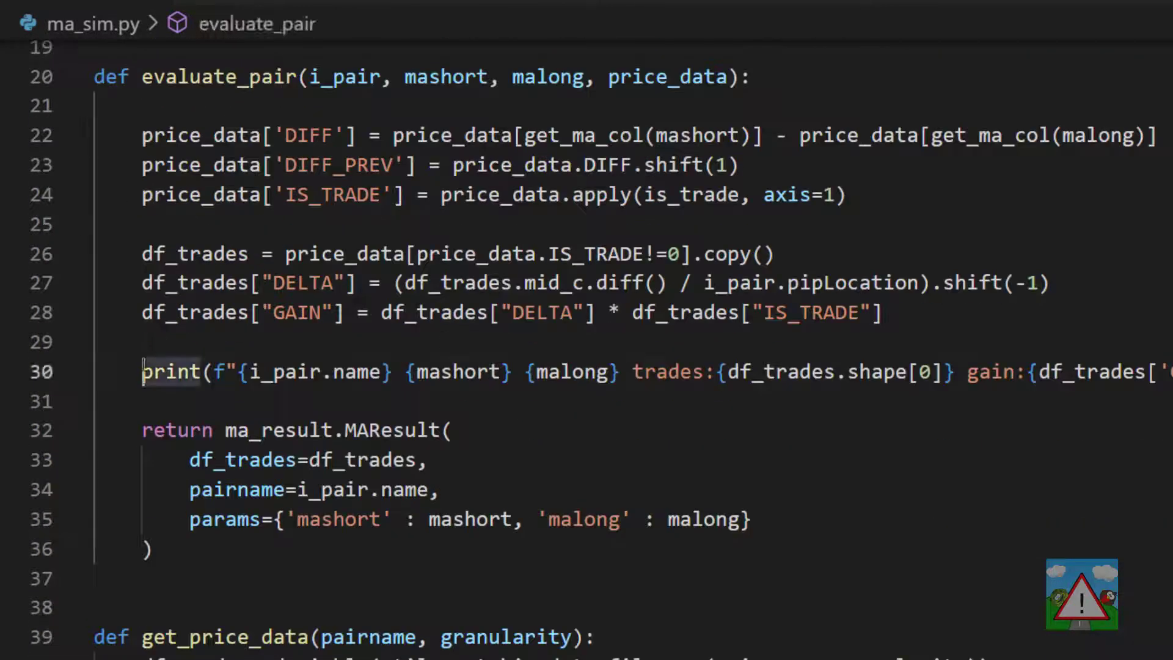
key("ctrl+/")
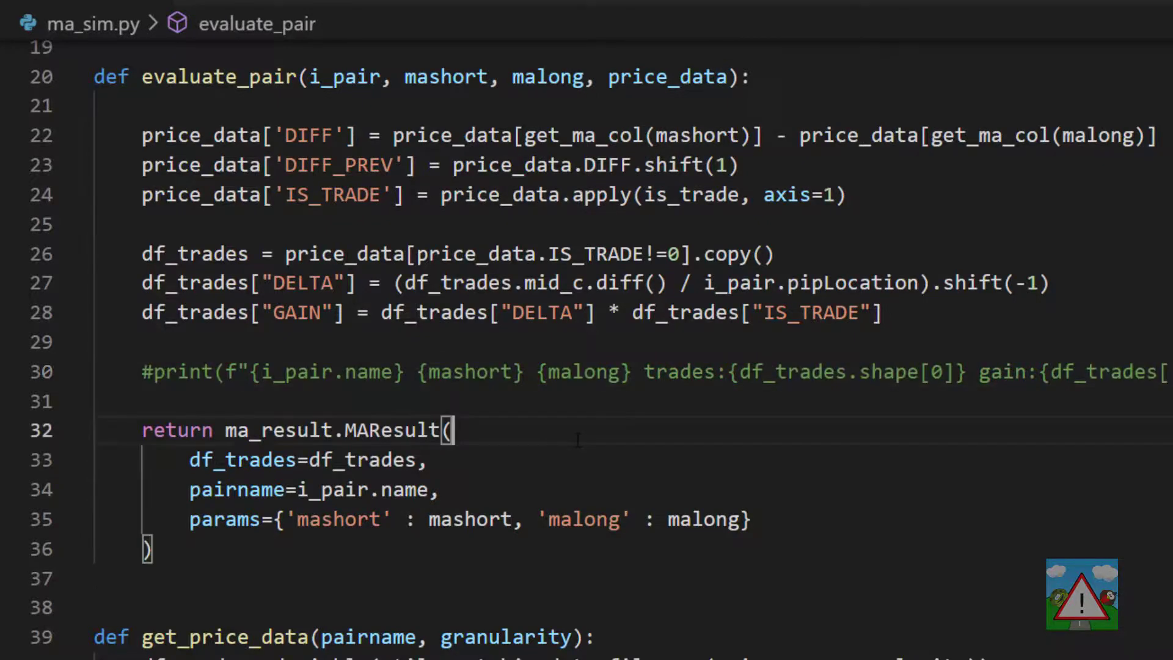
scroll("down", 3)
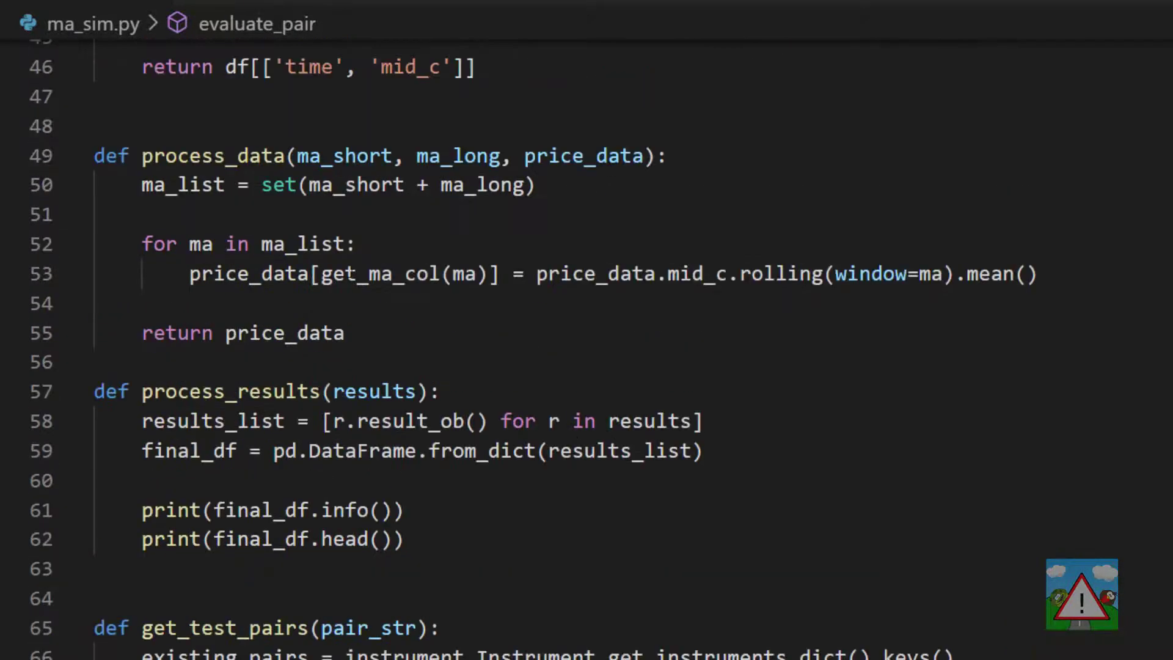
scroll("down", 3)
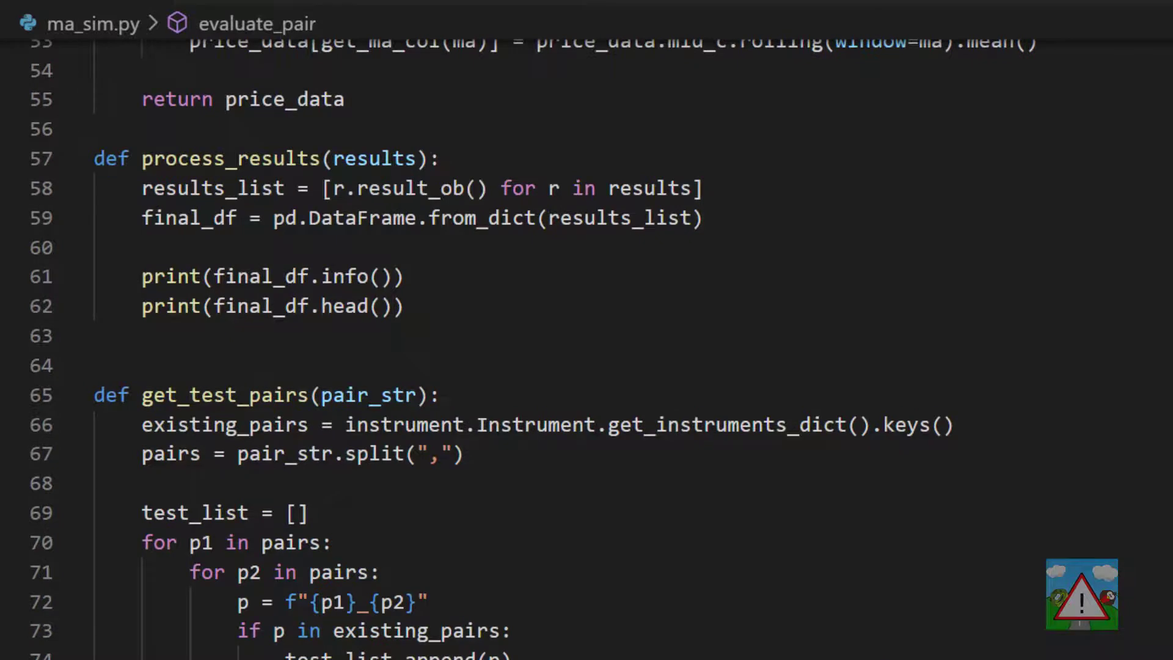
Have process_results pickle final_df to 'ma_test_res.pkl' and print final_df.shape with num_trades.sum().
type("final_df.to_pickle('ma_test_res.pkl')")
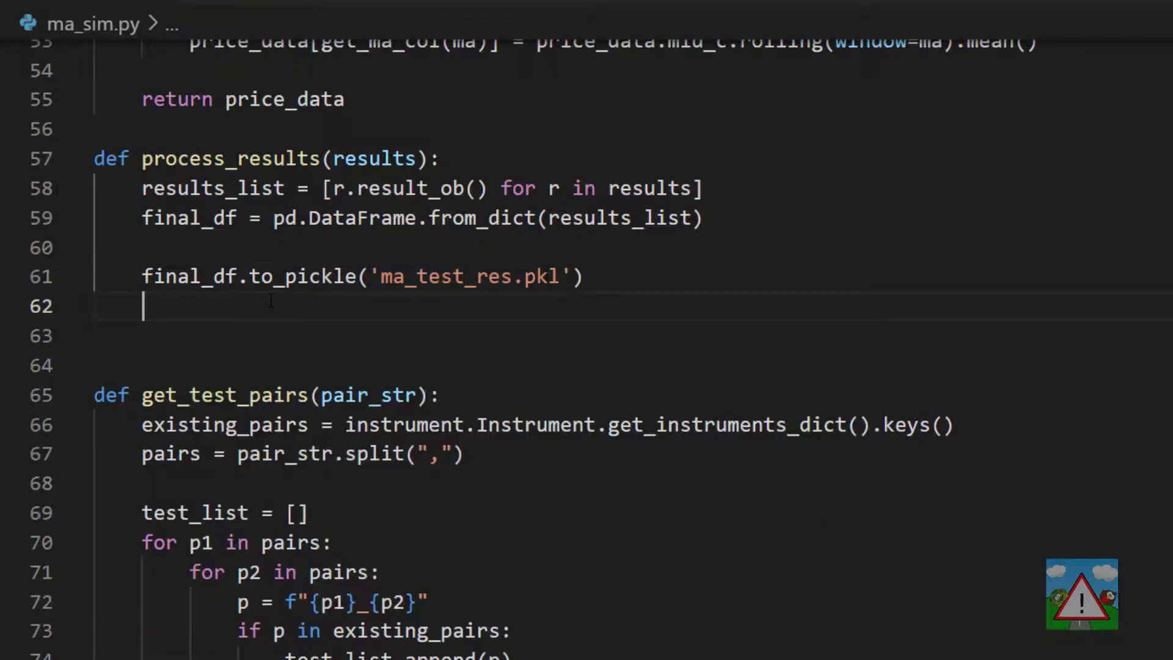
type("print(")
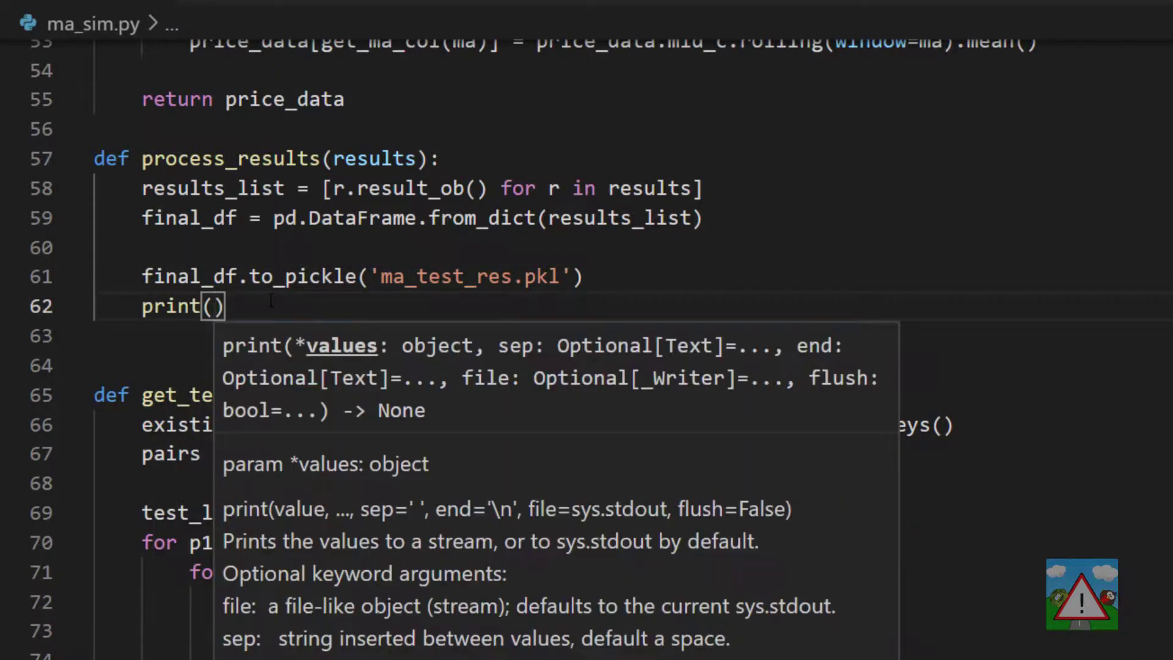
type("final_df")
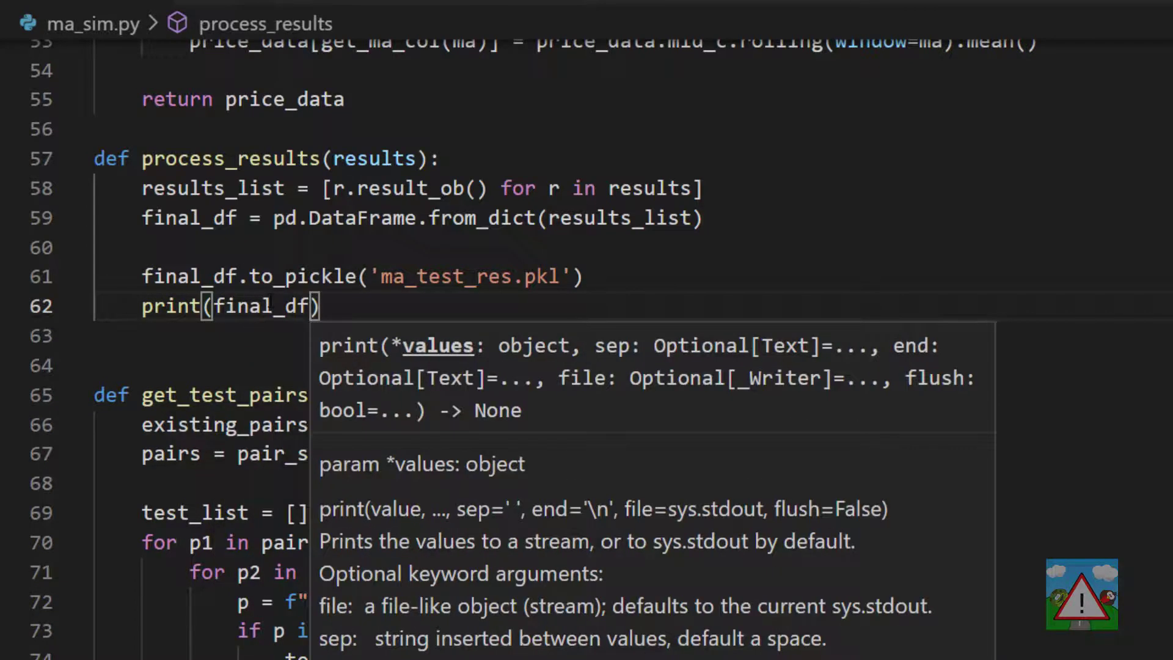
type(".shape,")
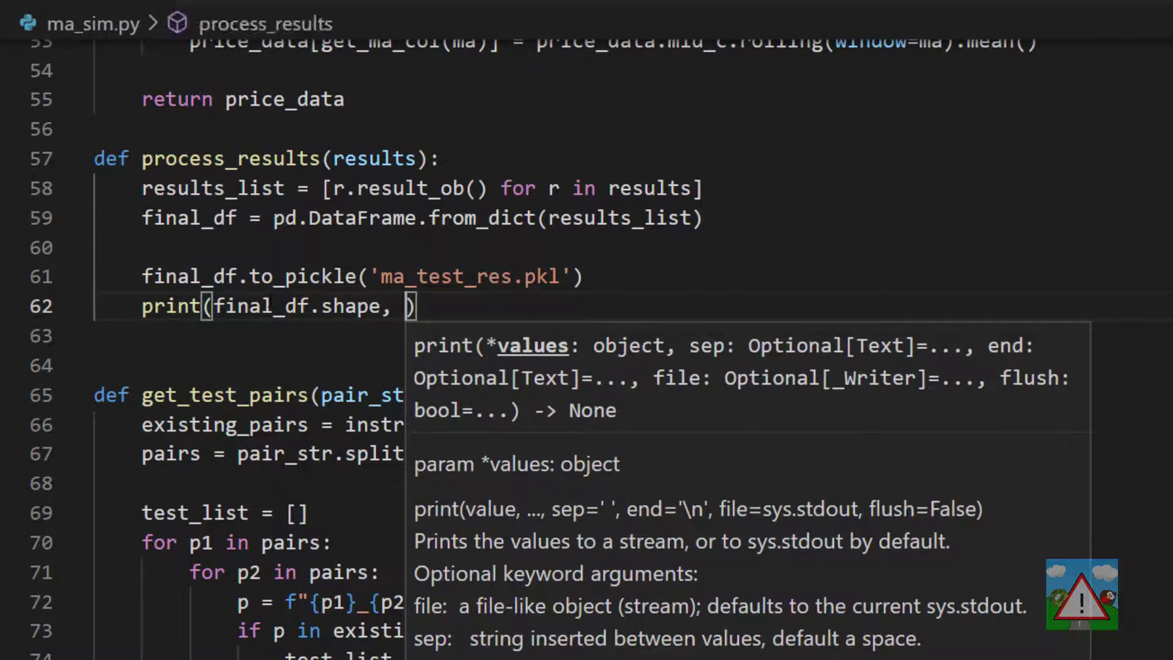
type("fina")
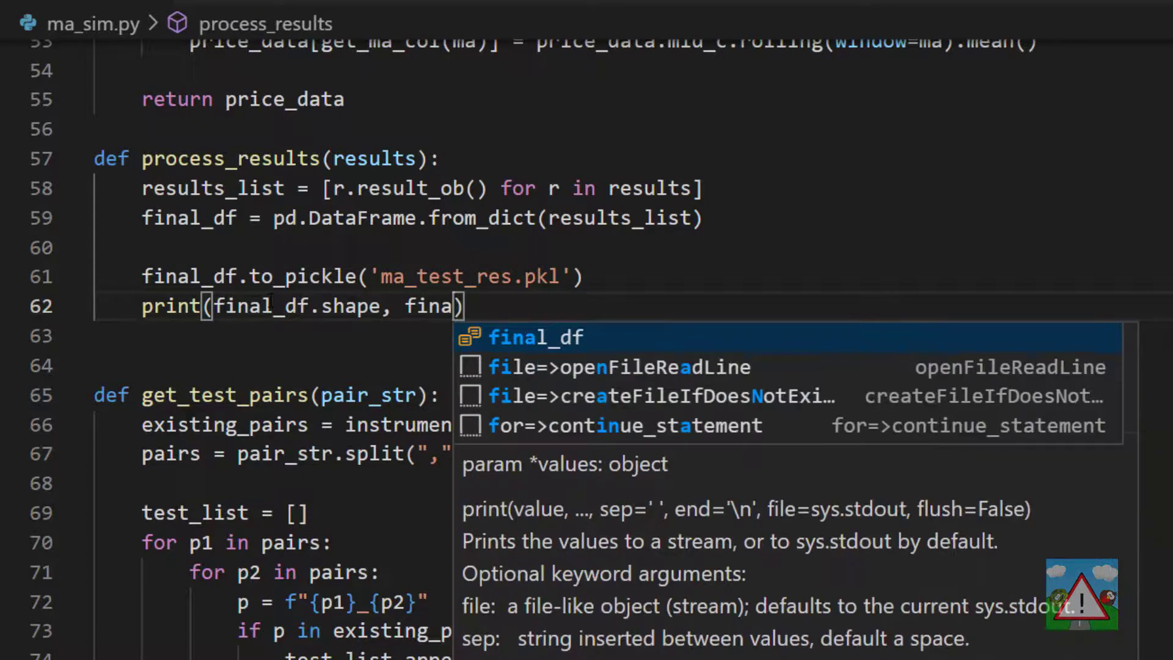
type("l_df.num_trades.sum(")
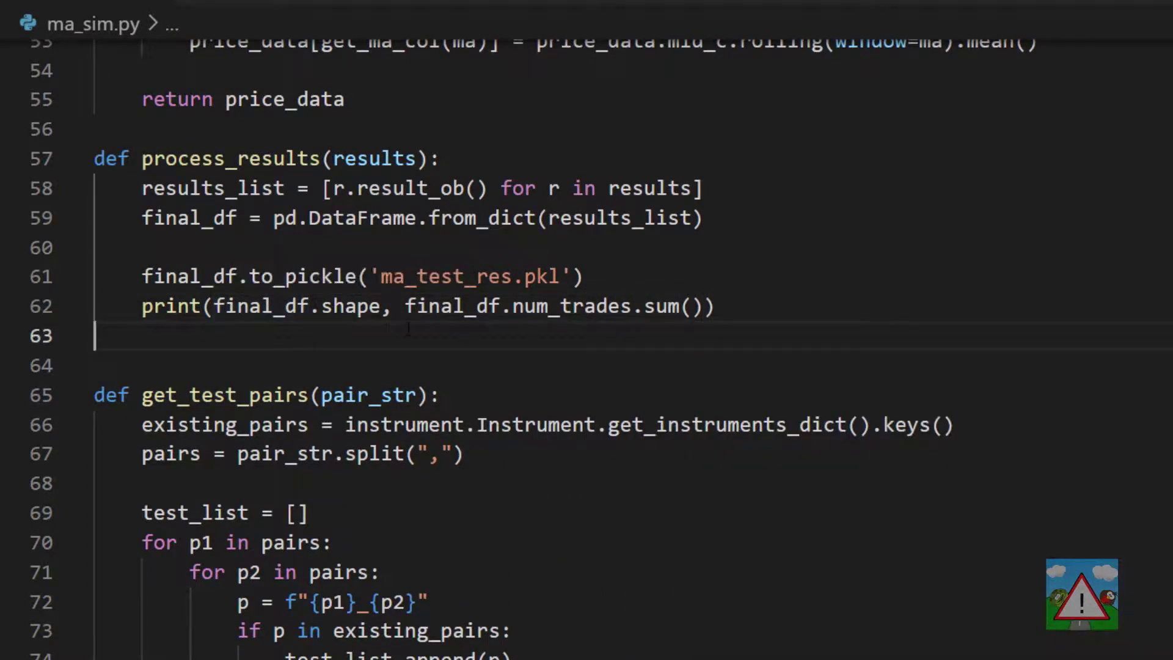
scroll("down", 3)
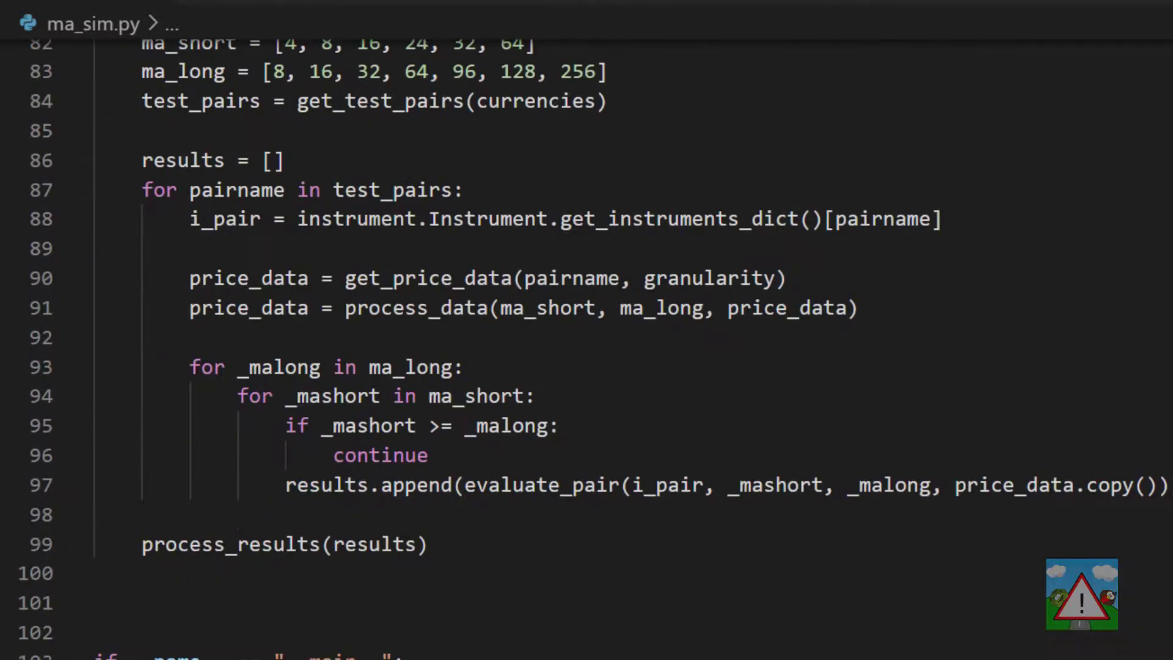
Add print("running..", pairname) at the top of the pair loop and save.
type("p")
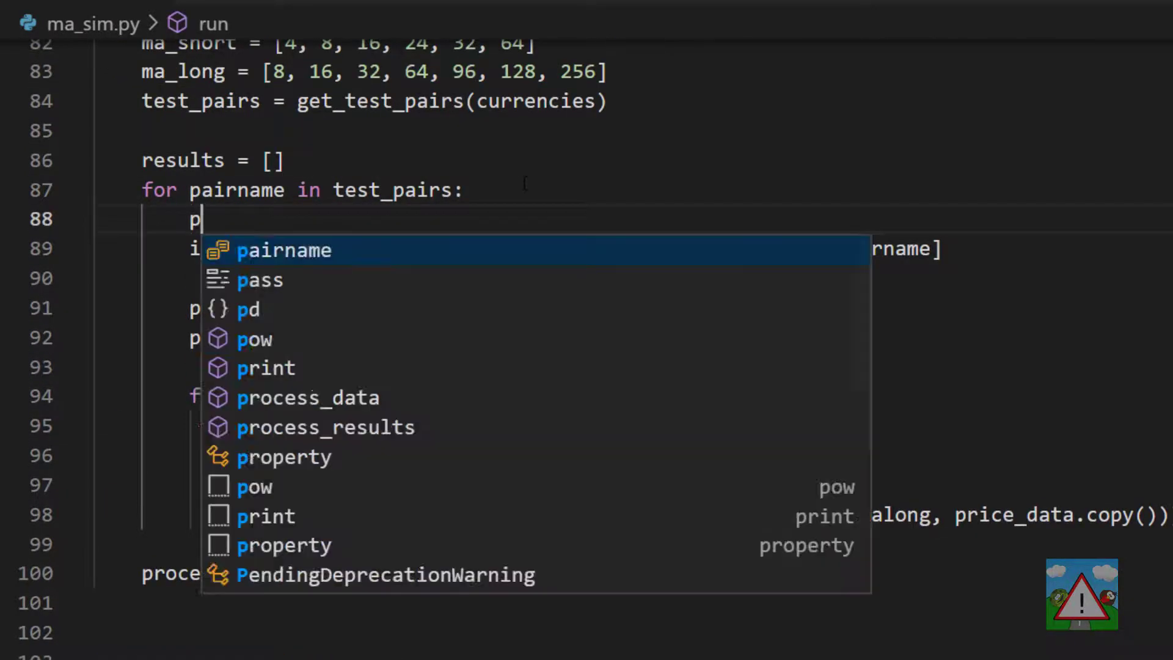
type("rint(\"running..\", pairname")
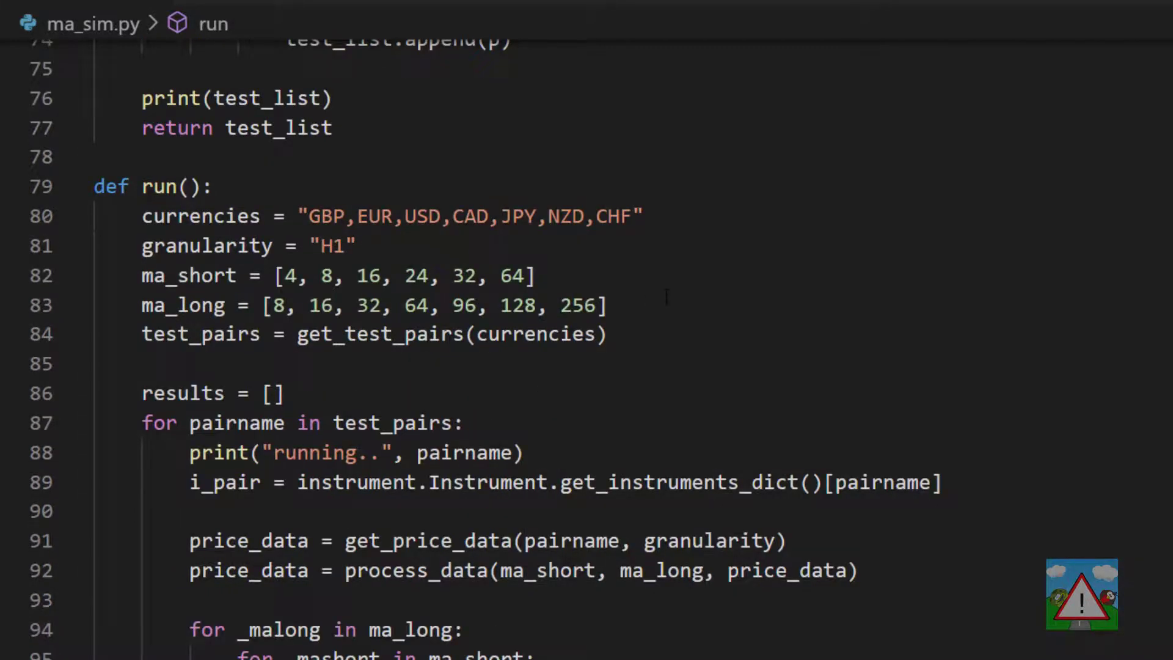
scroll("down", 3)
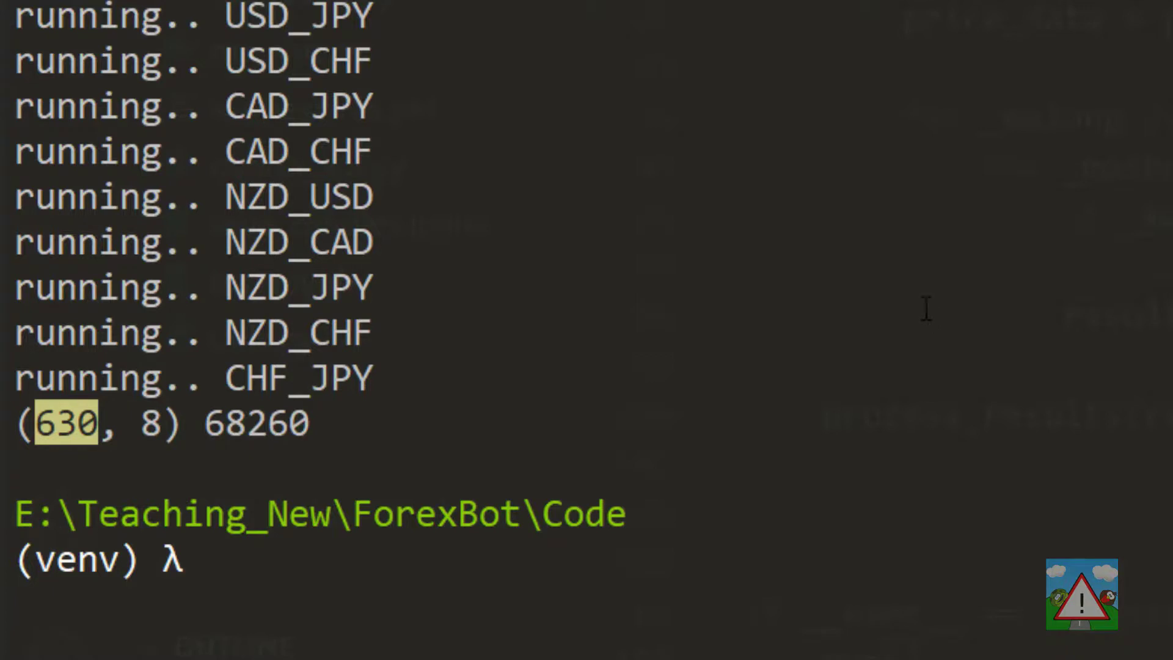
Run python ma_sim.py over all pairs and highlight the 68260 total trades after the (630, 8) shape.
double_click(258, 423)
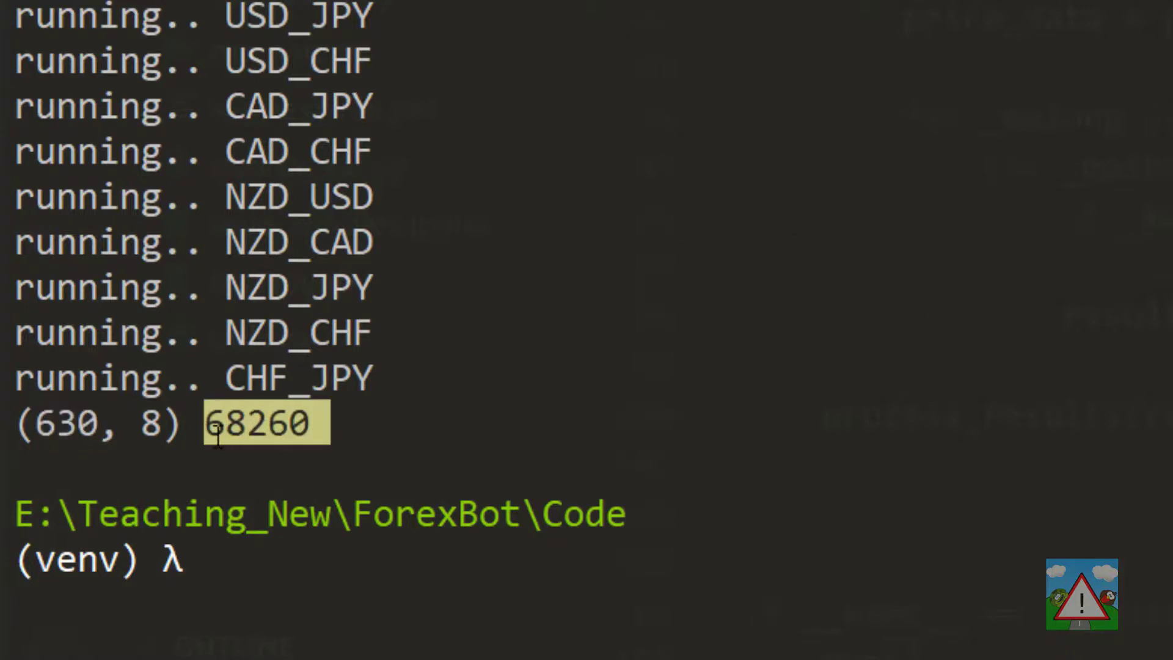